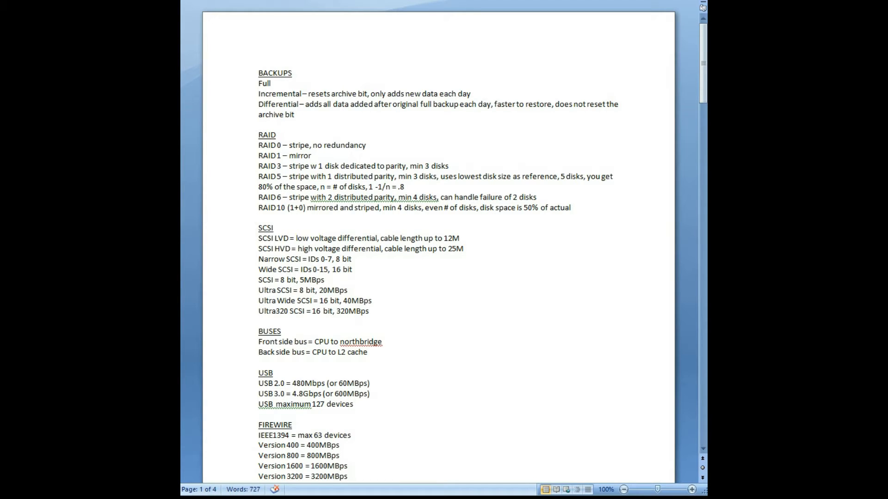
{"action": "mouse_move", "coordinate": [671, 173]}
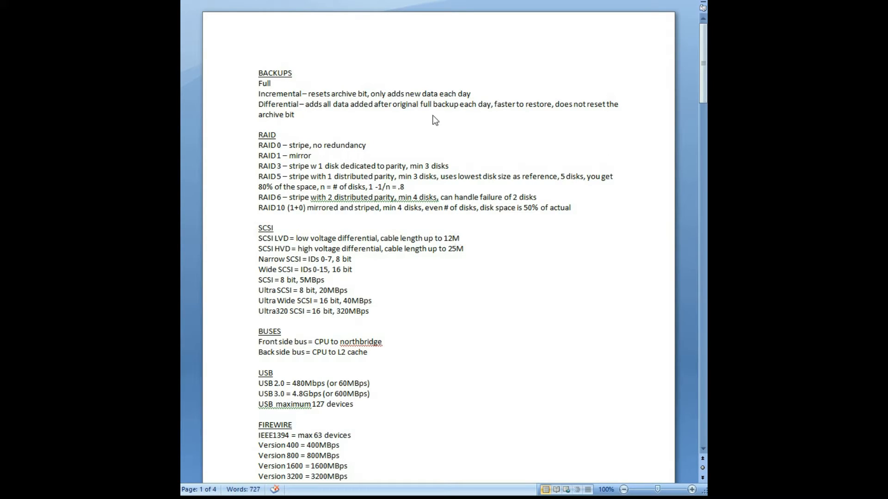
{"action": "mouse_move", "coordinate": [430, 236]}
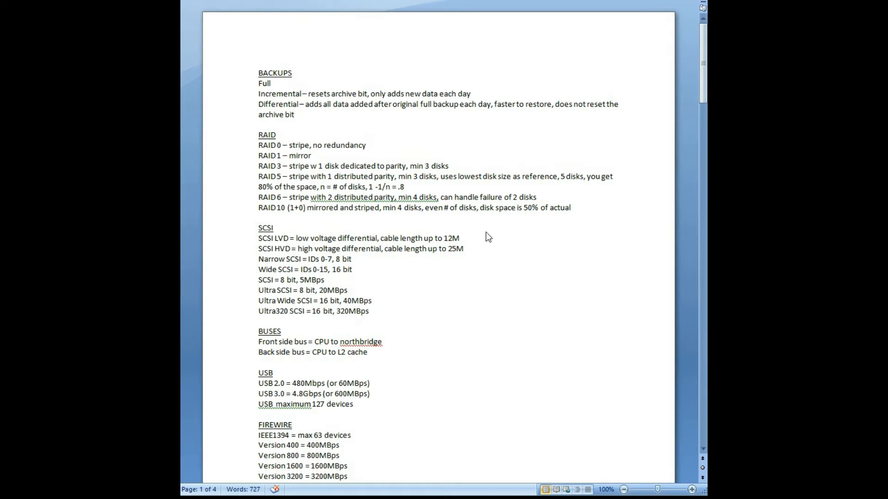
Scroll the notes past SCSI, BUSES, USB, FIREWIRE and FILESYSTEMS to the ACL, PCI and PCIe sections
{"action": "scroll", "scroll_direction": "down", "scroll_amount": 3}
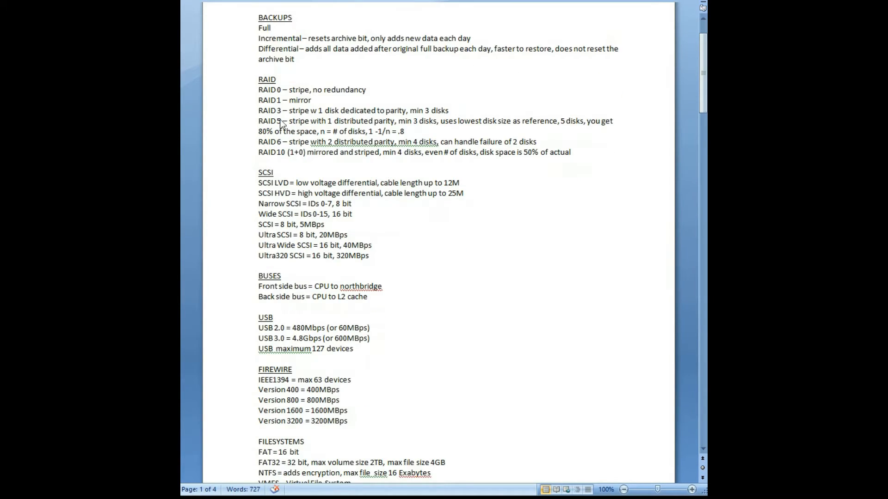
{"action": "mouse_move", "coordinate": [184, 148]}
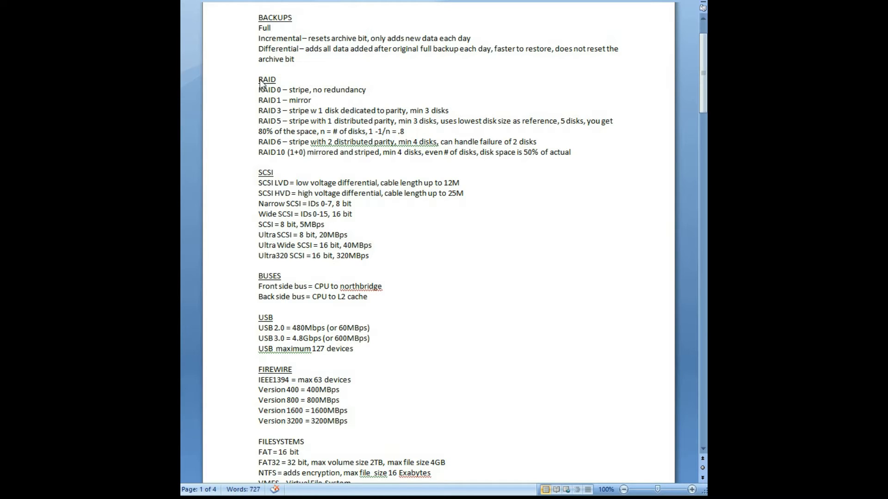
{"action": "mouse_move", "coordinate": [480, 242]}
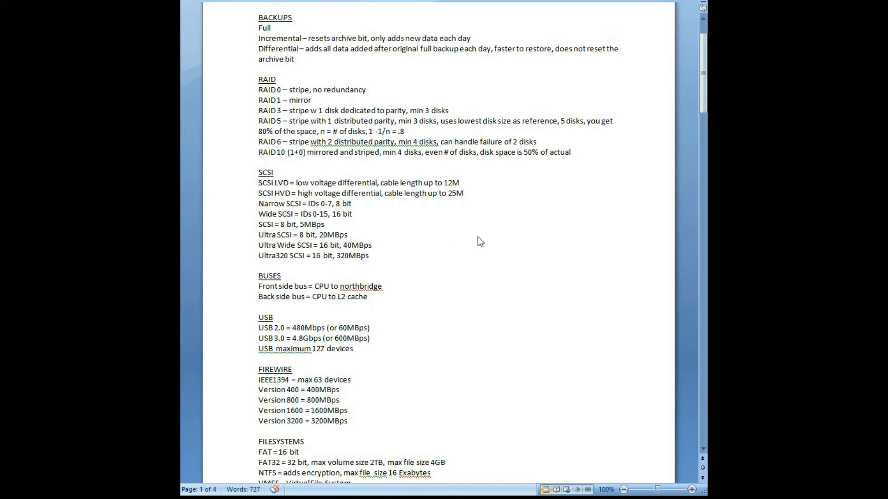
{"action": "scroll", "scroll_direction": "down", "scroll_amount": 3}
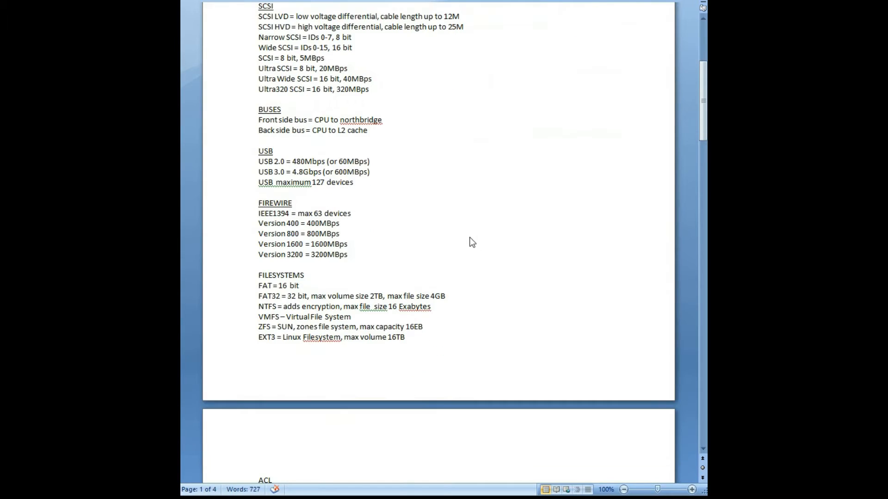
{"action": "scroll", "scroll_direction": "down", "scroll_amount": 3}
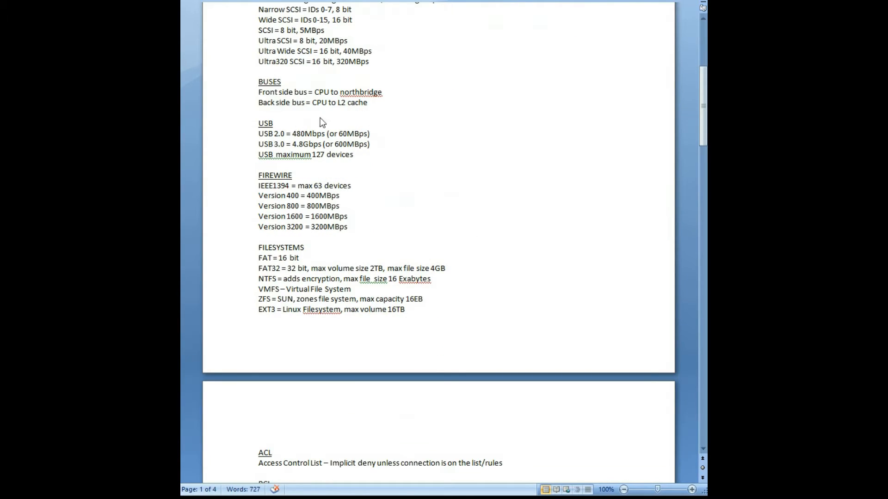
{"action": "mouse_move", "coordinate": [394, 164]}
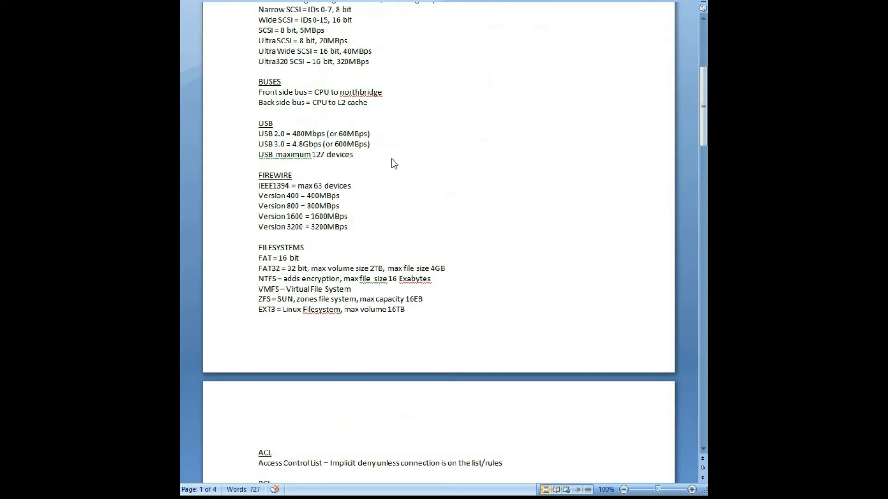
{"action": "mouse_move", "coordinate": [299, 144]}
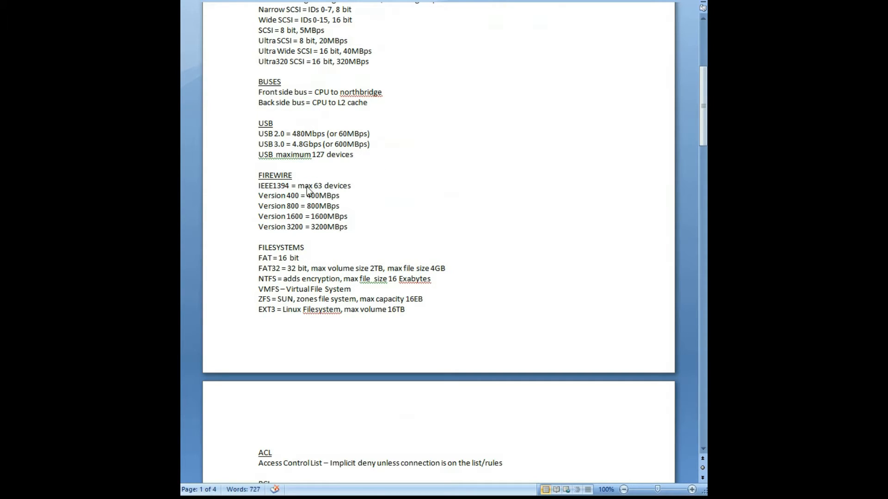
{"action": "mouse_move", "coordinate": [386, 203]}
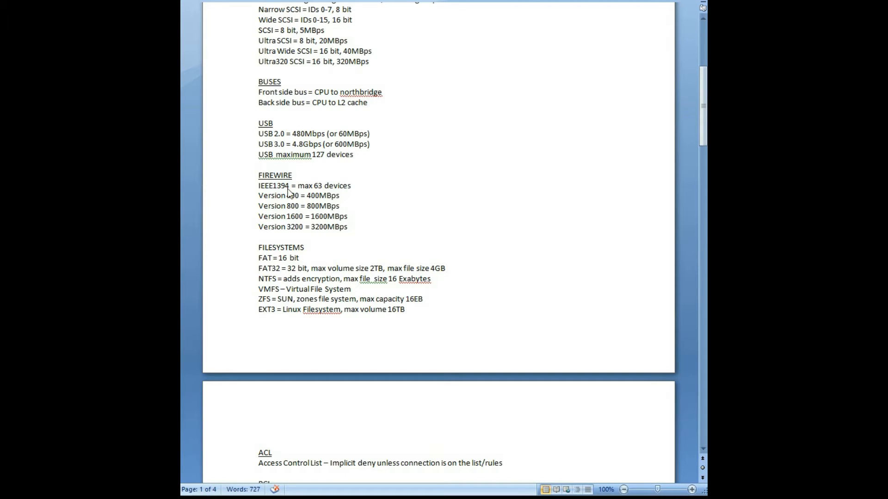
{"action": "scroll", "scroll_direction": "down", "scroll_amount": 3}
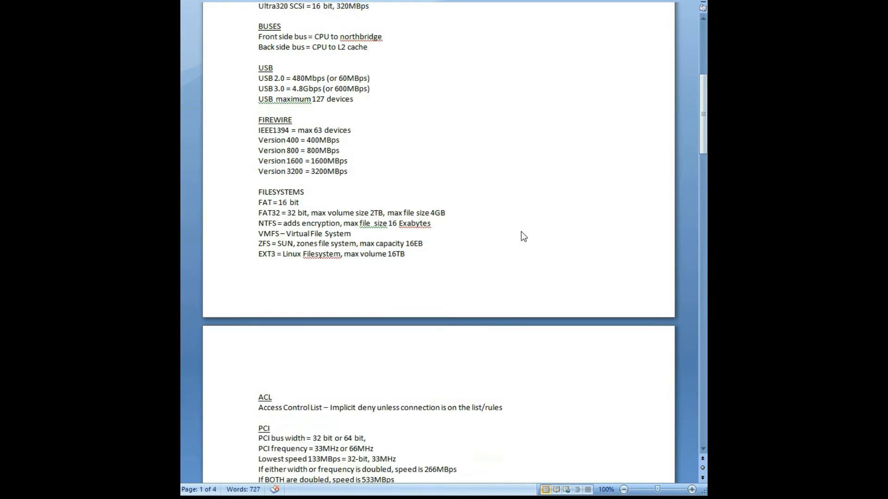
{"action": "scroll", "scroll_direction": "down", "scroll_amount": 3}
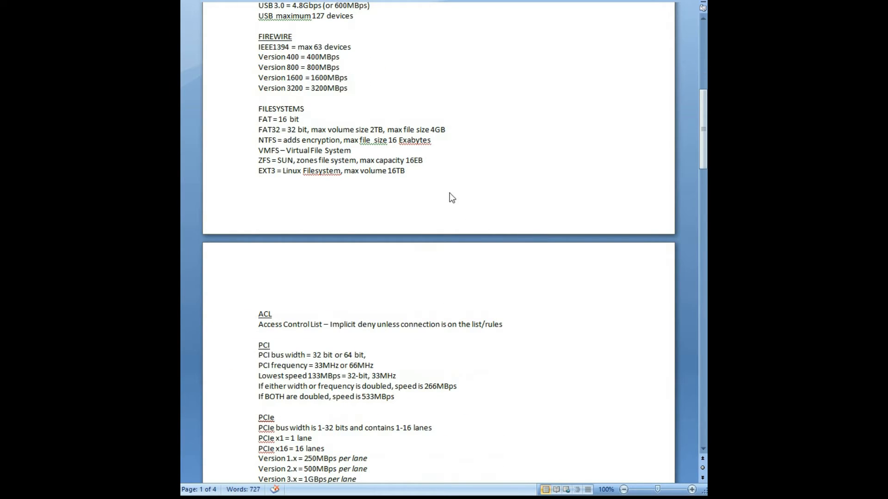
{"action": "mouse_move", "coordinate": [461, 222]}
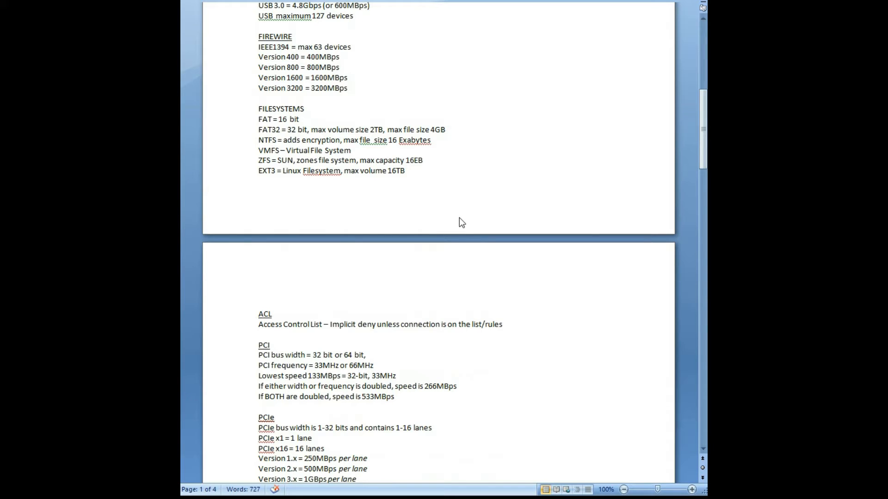
Scroll through AGP, ISA, SATA, Racks and UPS System until the RAM heading on page 3
{"action": "scroll", "scroll_direction": "down", "scroll_amount": 3}
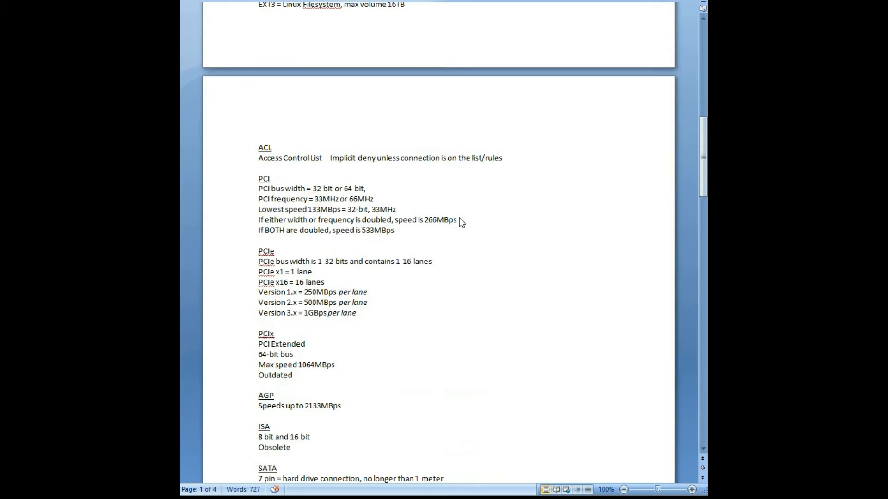
{"action": "scroll", "scroll_direction": "down", "scroll_amount": 3}
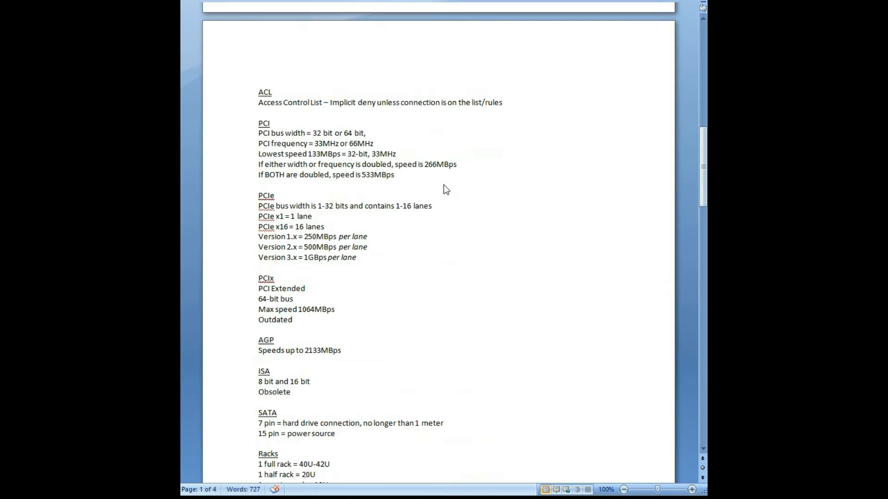
{"action": "mouse_move", "coordinate": [453, 192]}
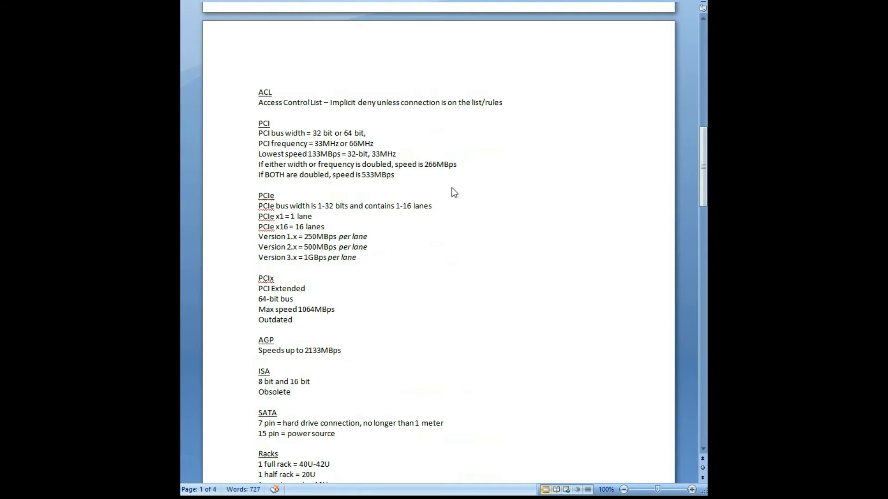
{"action": "mouse_move", "coordinate": [574, 230]}
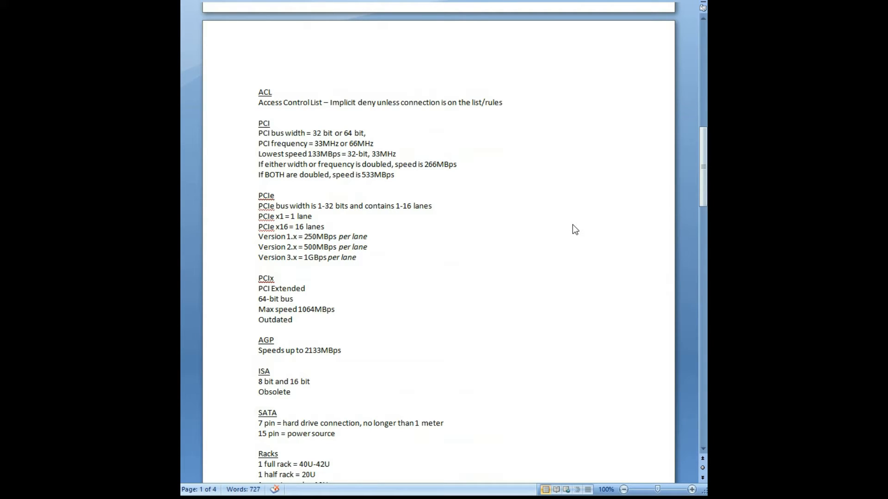
{"action": "mouse_move", "coordinate": [564, 220]}
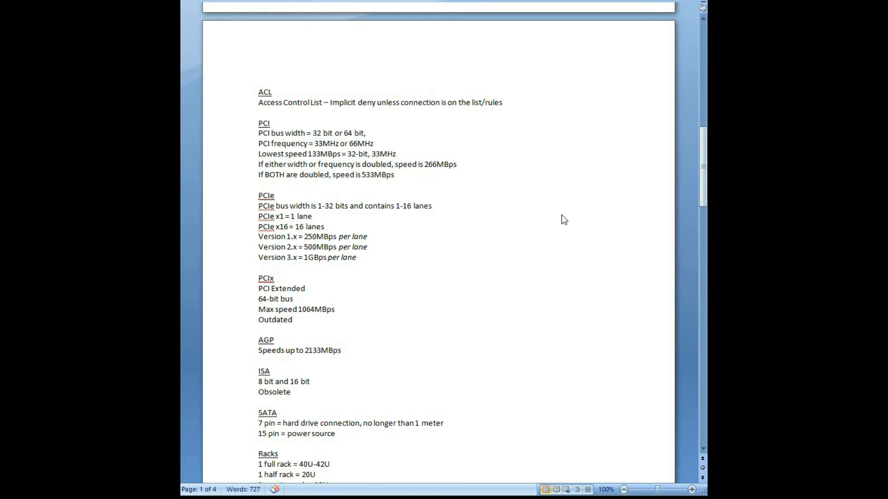
{"action": "scroll", "scroll_direction": "down", "scroll_amount": 3}
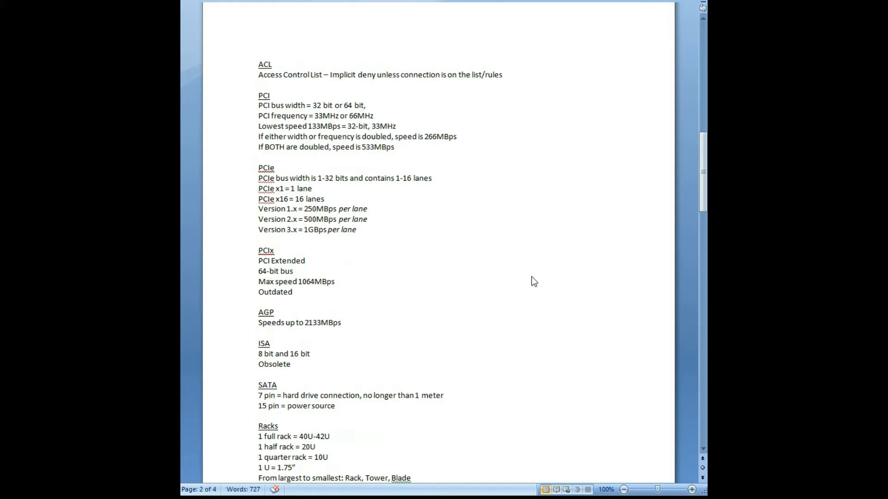
{"action": "mouse_move", "coordinate": [526, 158]}
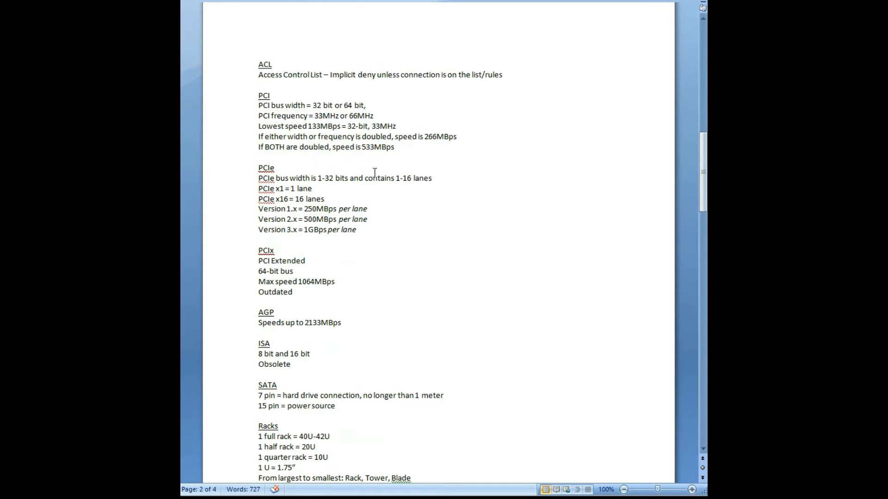
{"action": "mouse_move", "coordinate": [343, 216]}
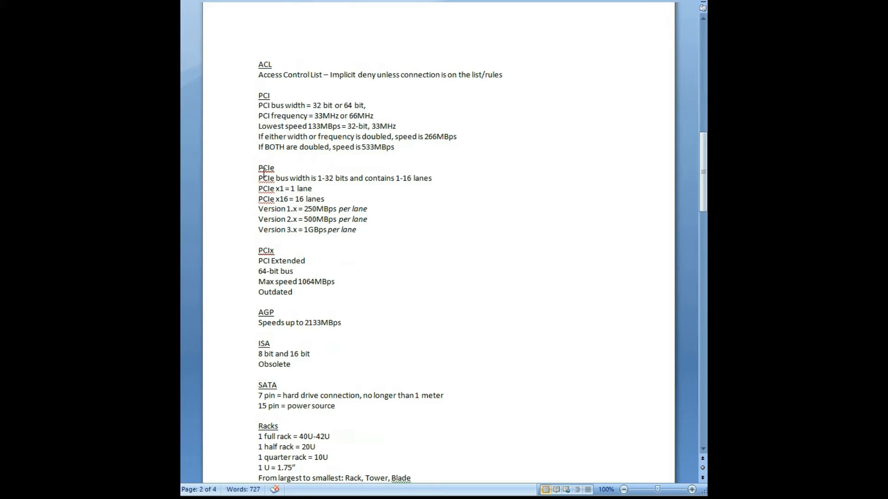
{"action": "mouse_move", "coordinate": [407, 278]}
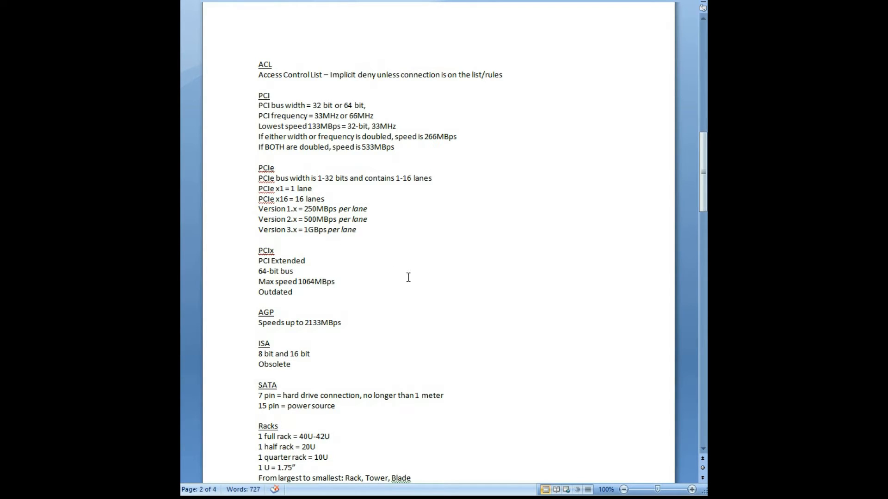
{"action": "scroll", "scroll_direction": "down", "scroll_amount": 3}
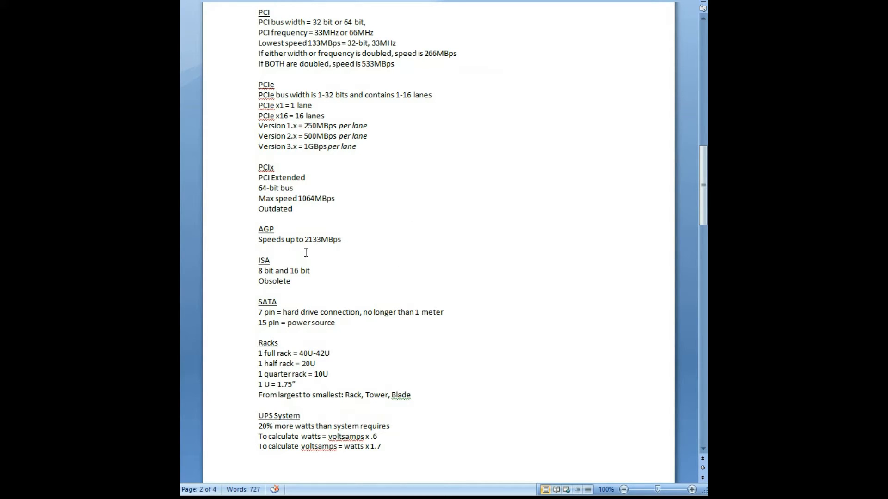
{"action": "scroll", "scroll_direction": "down", "scroll_amount": 3}
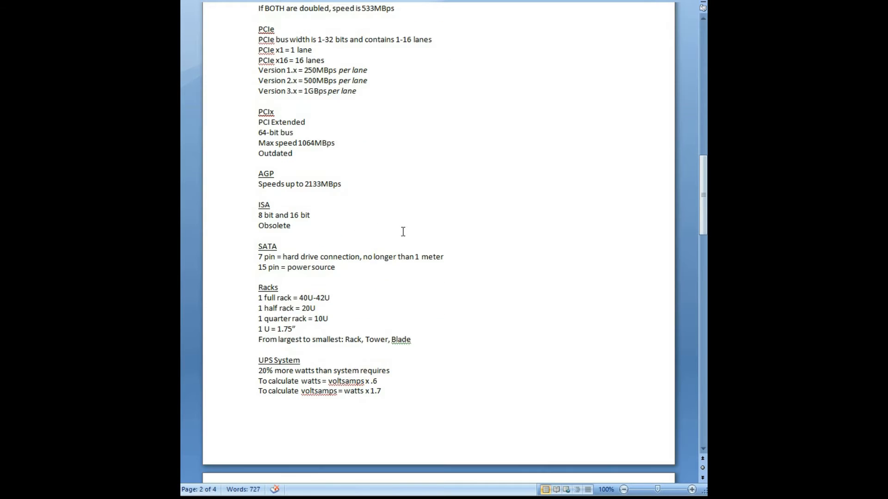
{"action": "scroll", "scroll_direction": "down", "scroll_amount": 3}
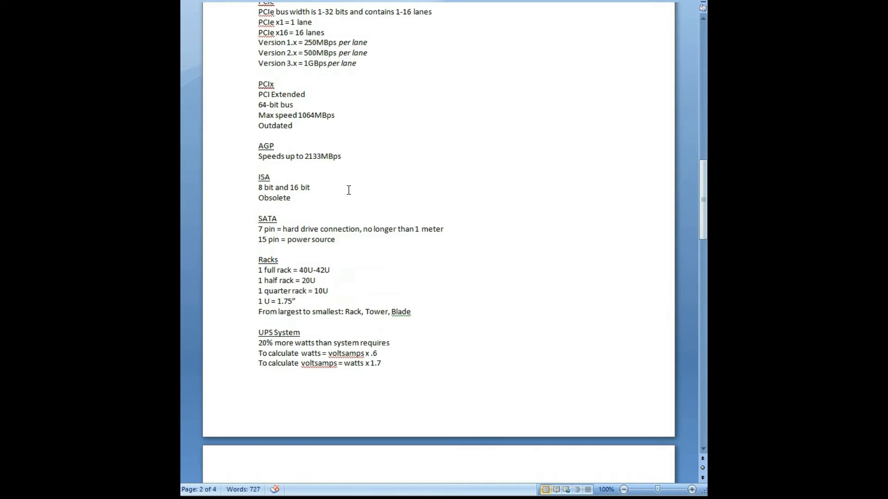
{"action": "mouse_move", "coordinate": [361, 264]}
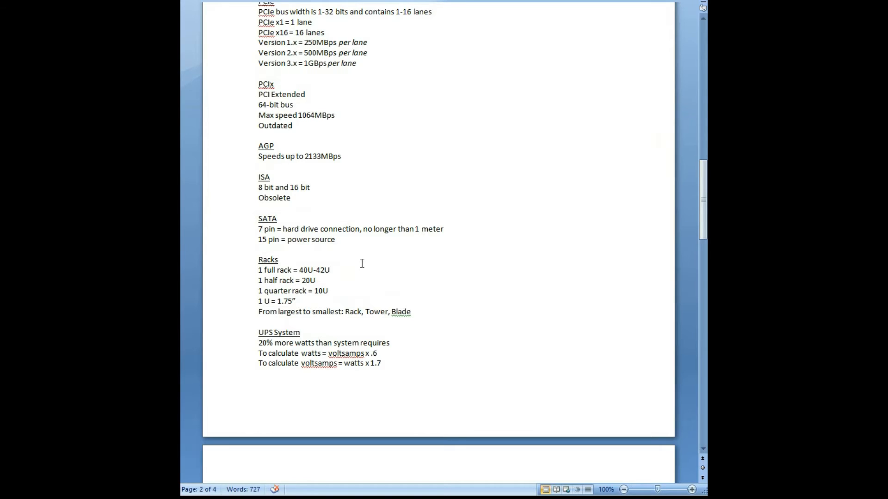
{"action": "scroll", "scroll_direction": "down", "scroll_amount": 3}
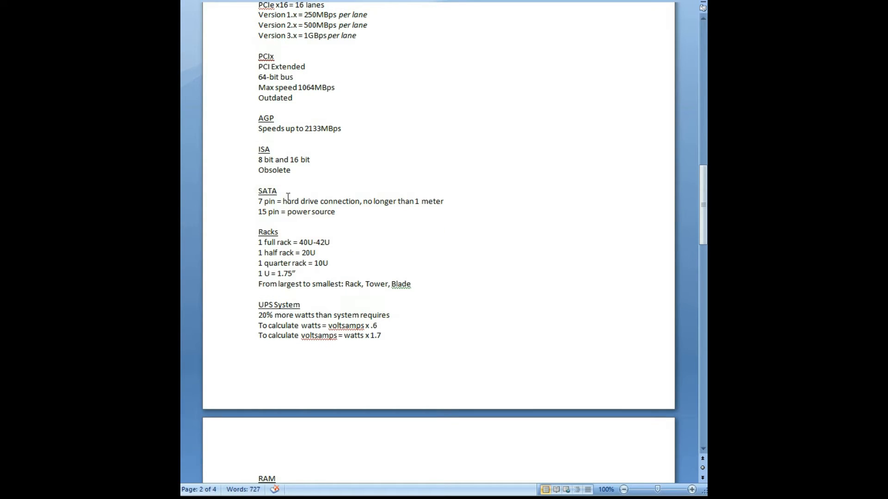
{"action": "scroll", "scroll_direction": "down", "scroll_amount": 3}
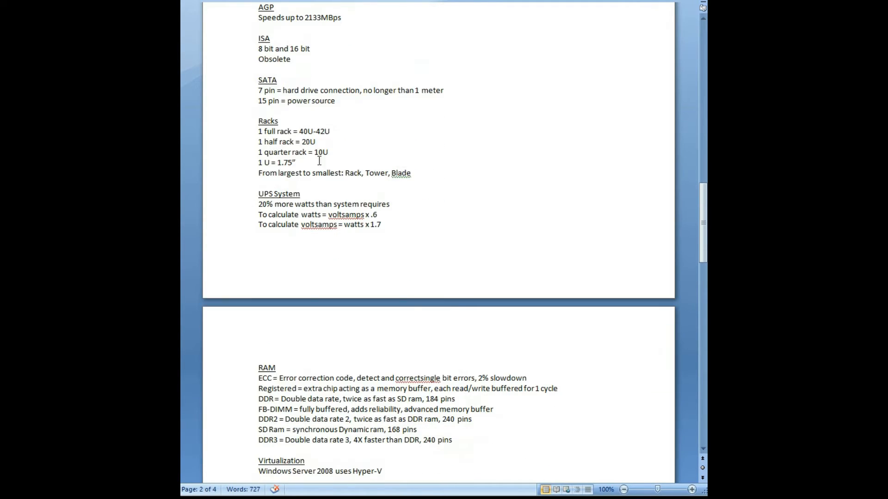
{"action": "mouse_move", "coordinate": [365, 151]}
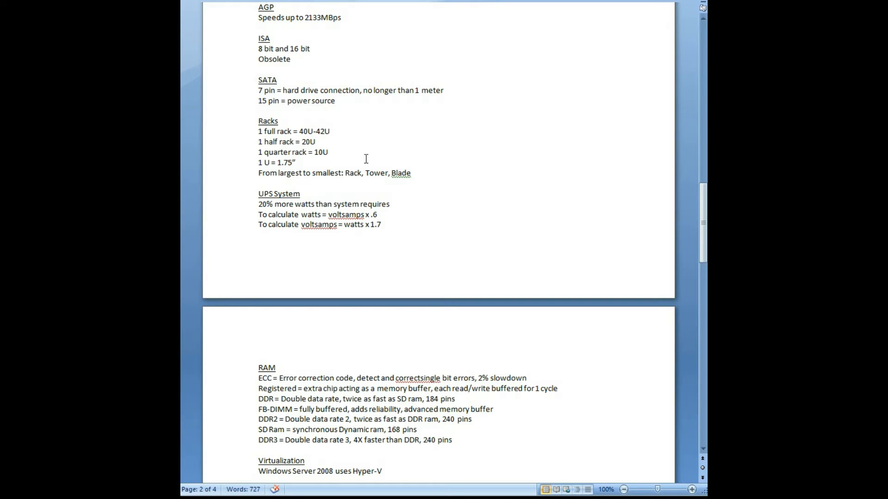
{"action": "mouse_move", "coordinate": [266, 161]}
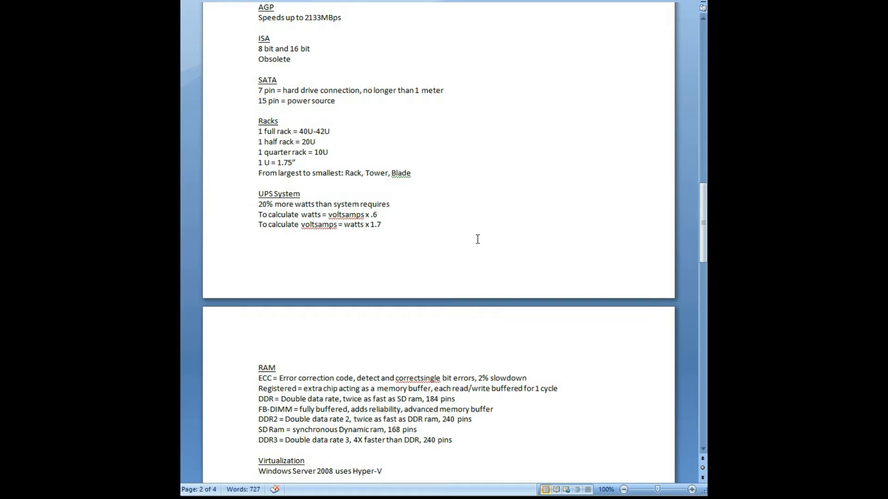
{"action": "scroll", "scroll_direction": "down", "scroll_amount": 3}
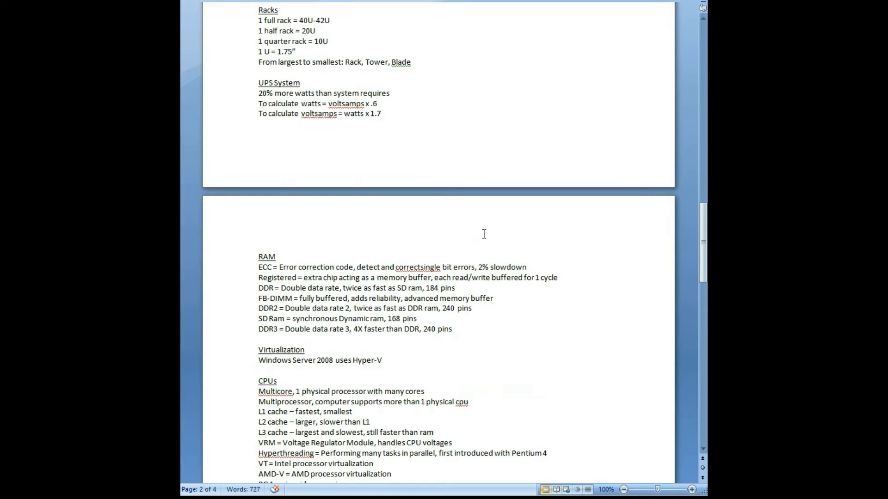
{"action": "scroll", "scroll_direction": "down", "scroll_amount": 3}
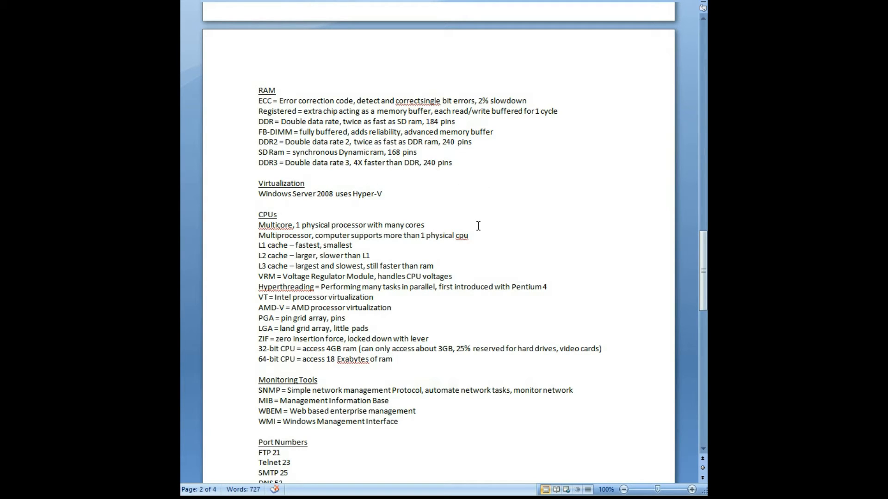
{"action": "mouse_move", "coordinate": [277, 191]}
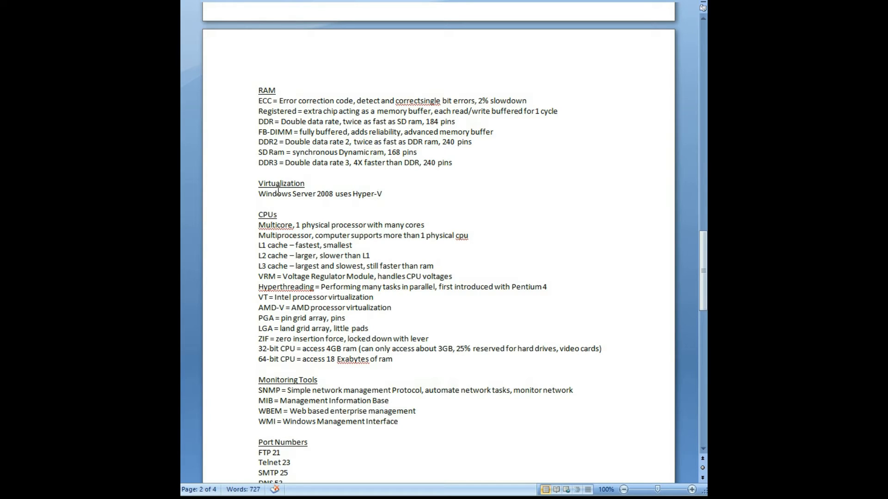
{"action": "scroll", "scroll_direction": "down", "scroll_amount": 3}
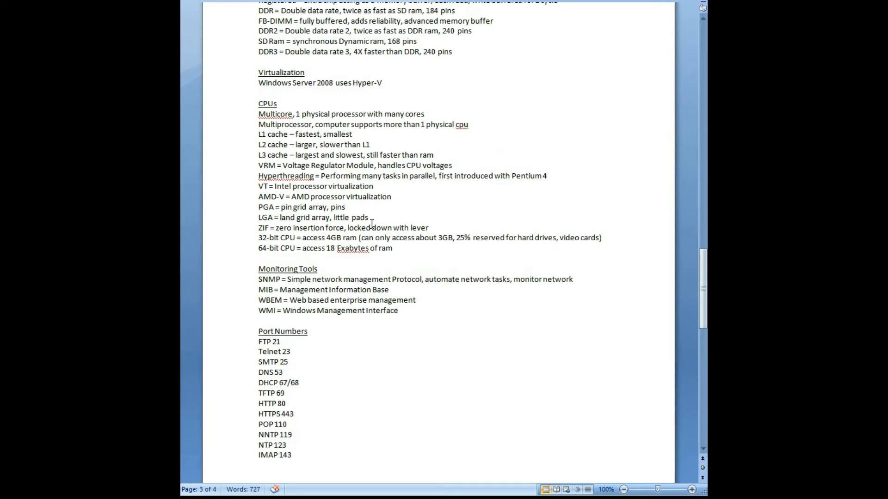
{"action": "mouse_move", "coordinate": [240, 194]}
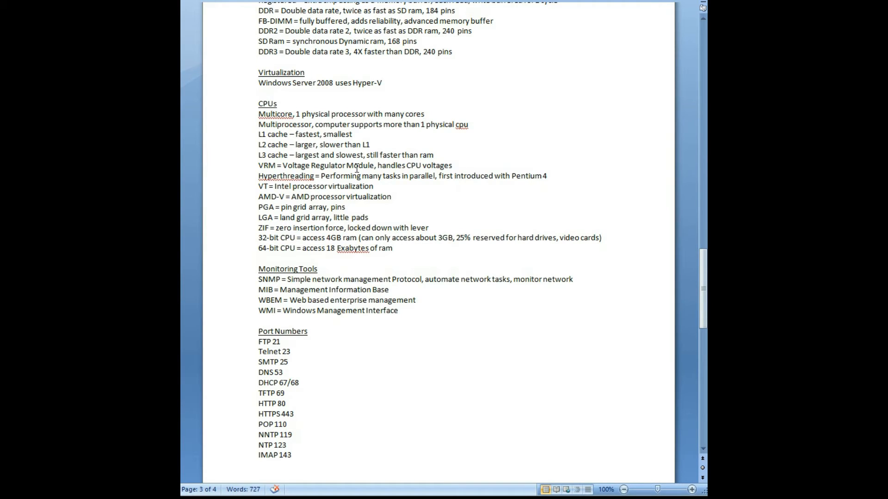
{"action": "mouse_move", "coordinate": [437, 256]}
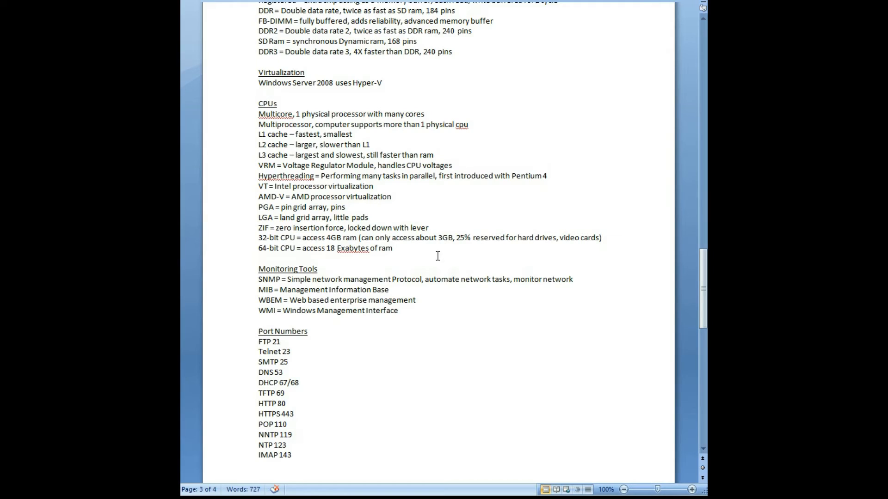
{"action": "mouse_move", "coordinate": [248, 232]}
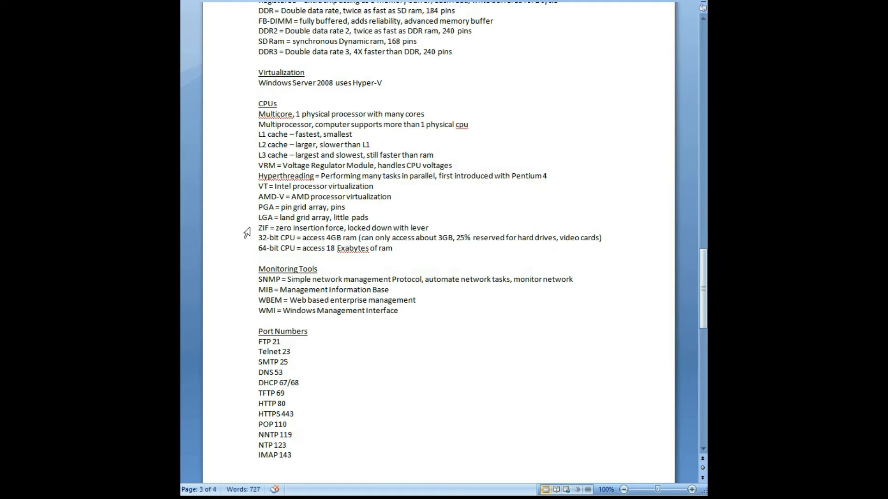
{"action": "double_click", "coordinate": [262, 227]}
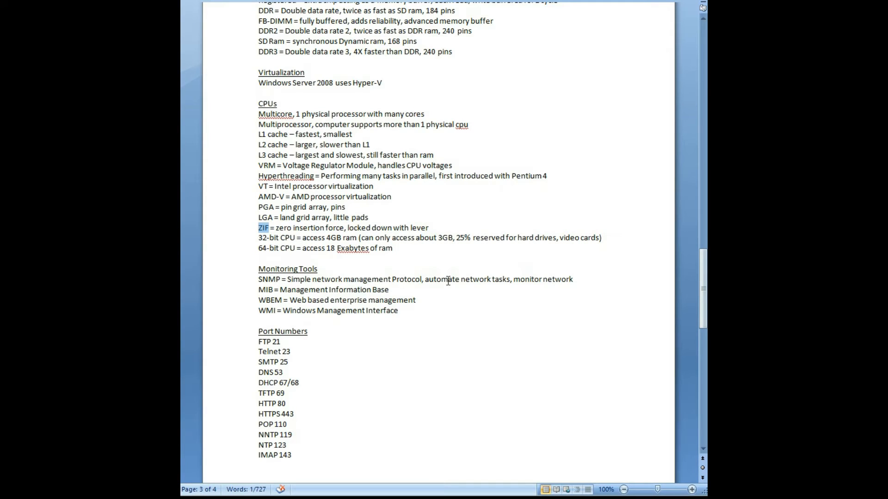
Scroll to the Environment section on page 4 and extend the optimal temperature to '72F, 68F'
{"action": "scroll", "scroll_direction": "down", "scroll_amount": 3}
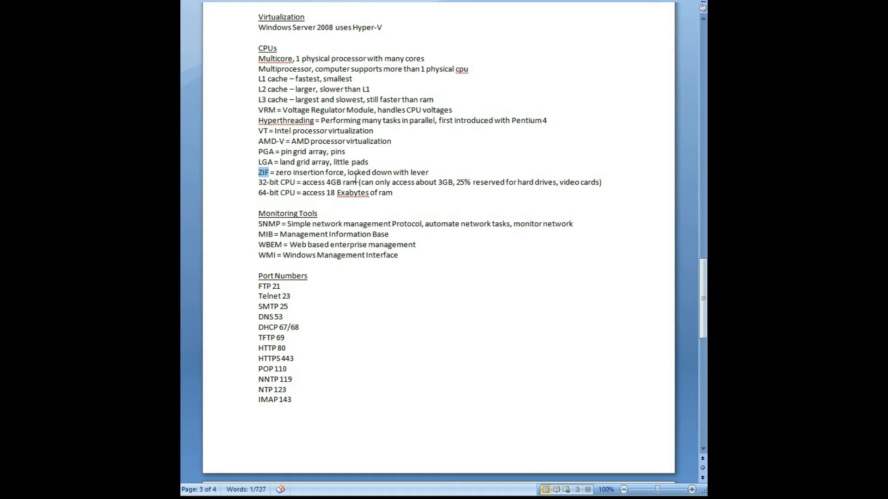
{"action": "scroll", "scroll_direction": "down", "scroll_amount": 3}
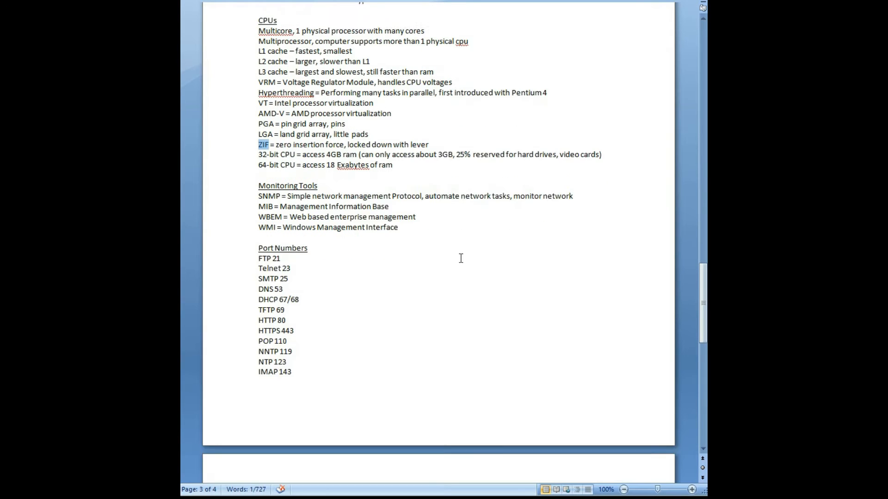
{"action": "scroll", "scroll_direction": "down", "scroll_amount": 3}
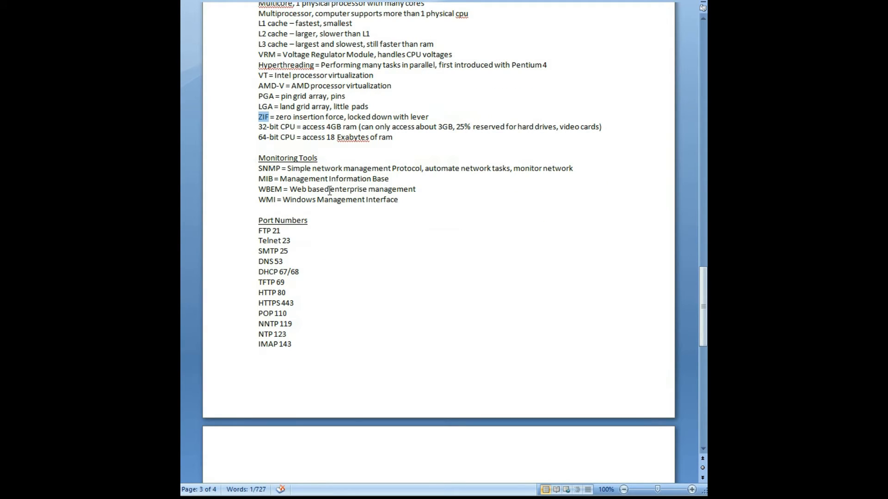
{"action": "mouse_move", "coordinate": [447, 183]}
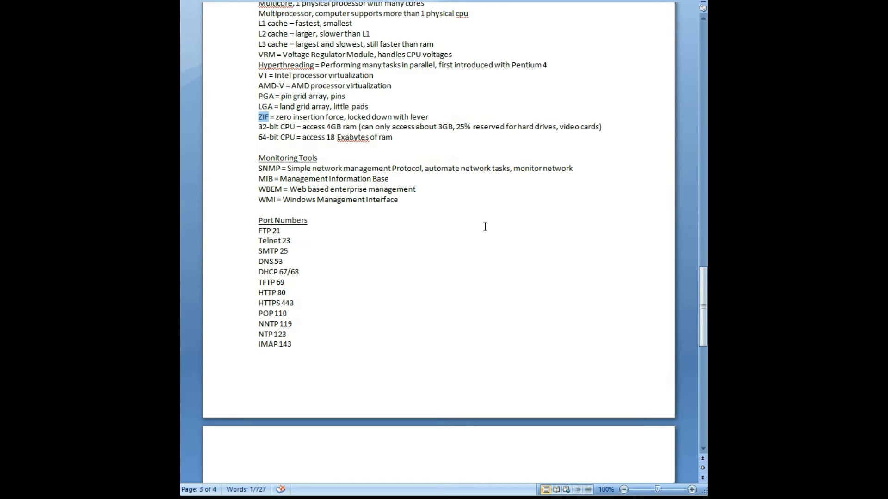
{"action": "scroll", "scroll_direction": "down", "scroll_amount": 3}
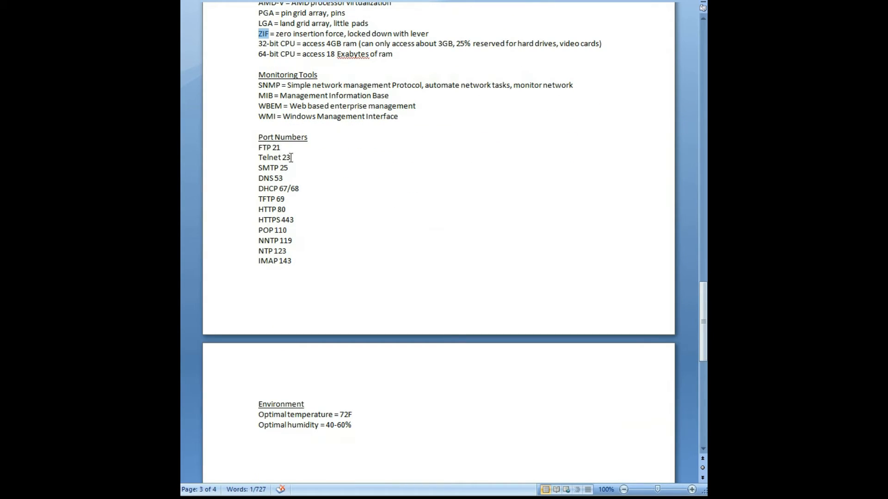
{"action": "scroll", "scroll_direction": "down", "scroll_amount": 3}
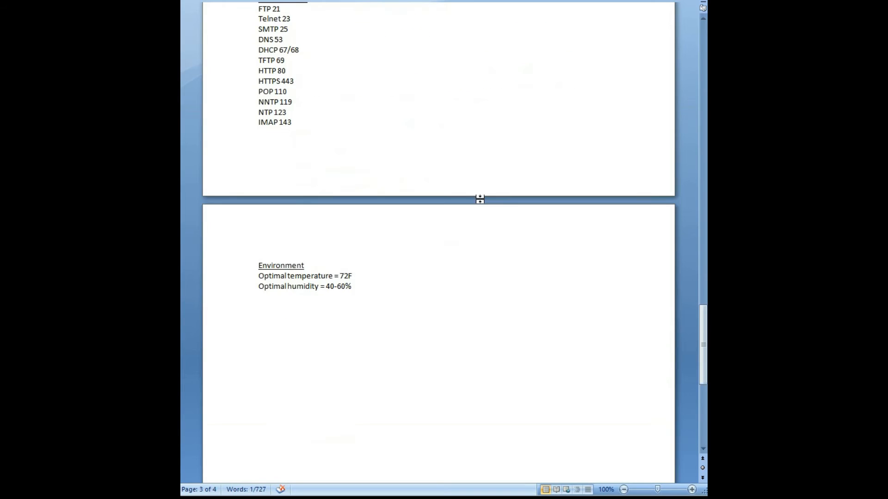
{"action": "scroll", "scroll_direction": "down", "scroll_amount": 3}
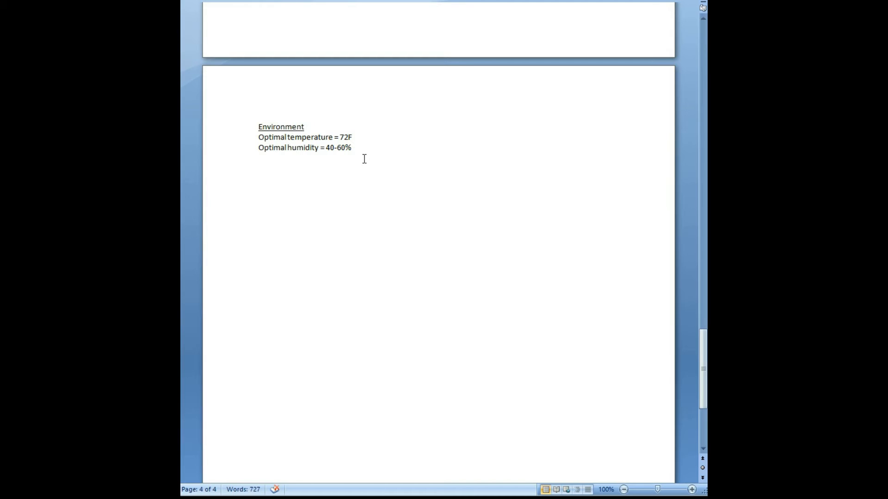
{"action": "type", "text": ", 68F"}
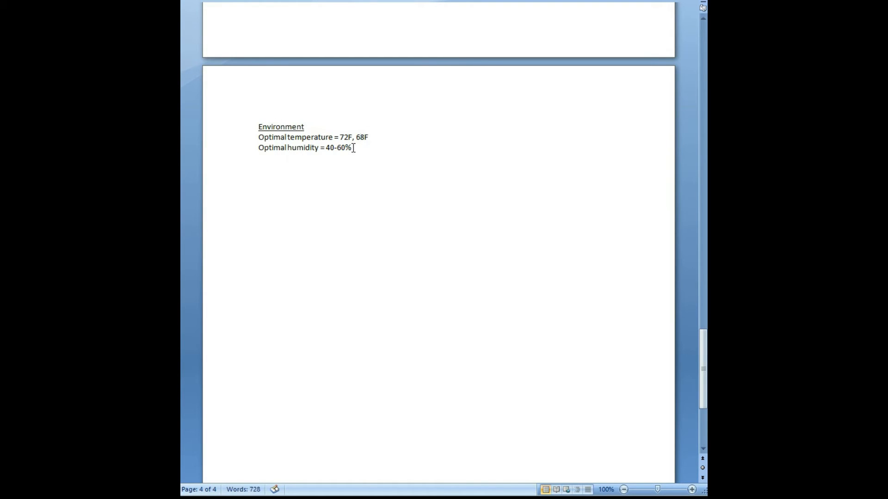
Change the optimal temperature line to read '72F, 64F'
{"action": "type", "text": "64"}
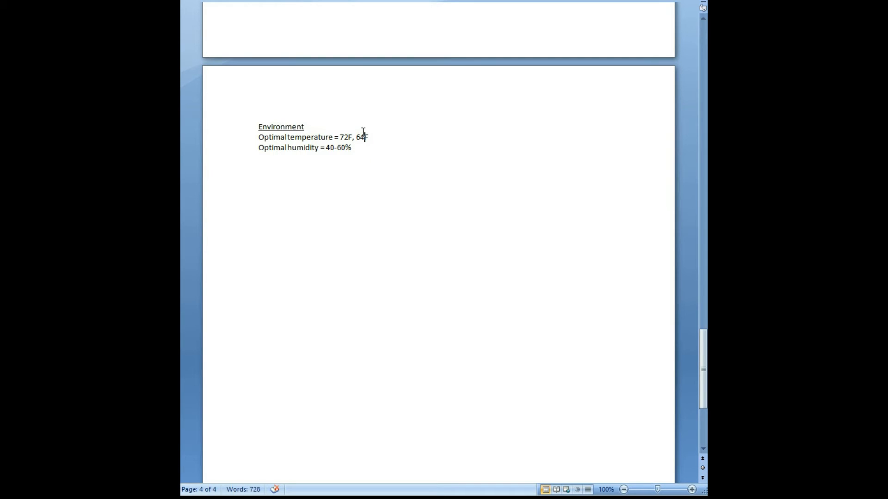
{"action": "left_click_drag", "start_coordinate": [339, 137], "coordinate": [368, 137]}
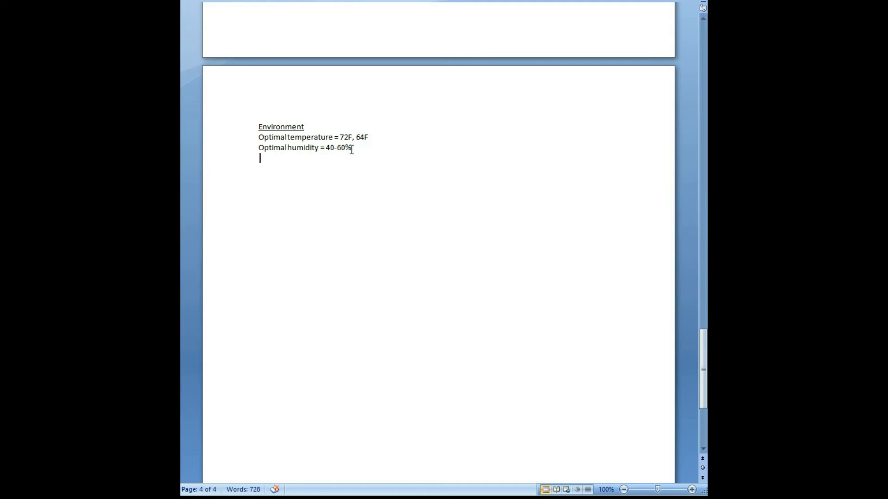
{"action": "mouse_move", "coordinate": [421, 235]}
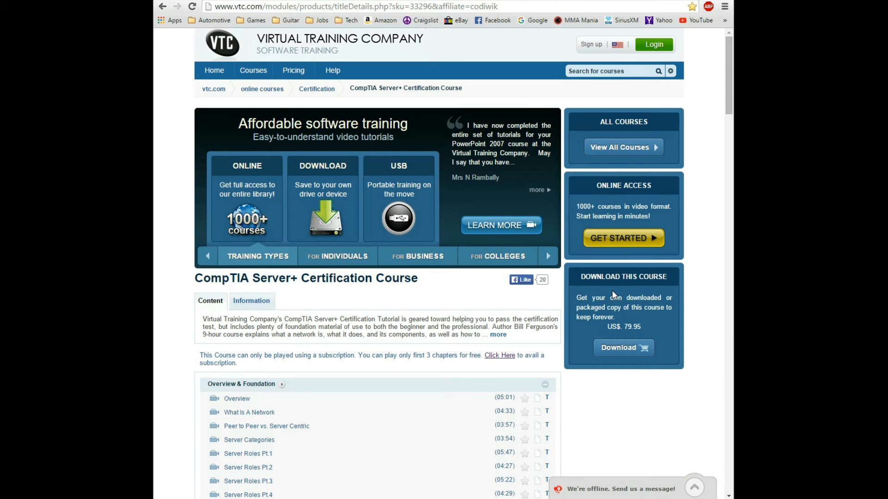
{"action": "mouse_move", "coordinate": [560, 264]}
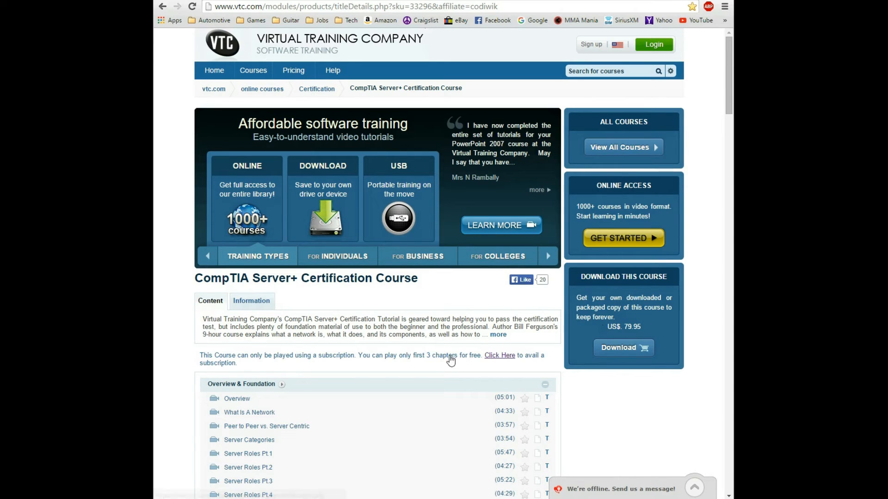
{"action": "mouse_move", "coordinate": [299, 94]}
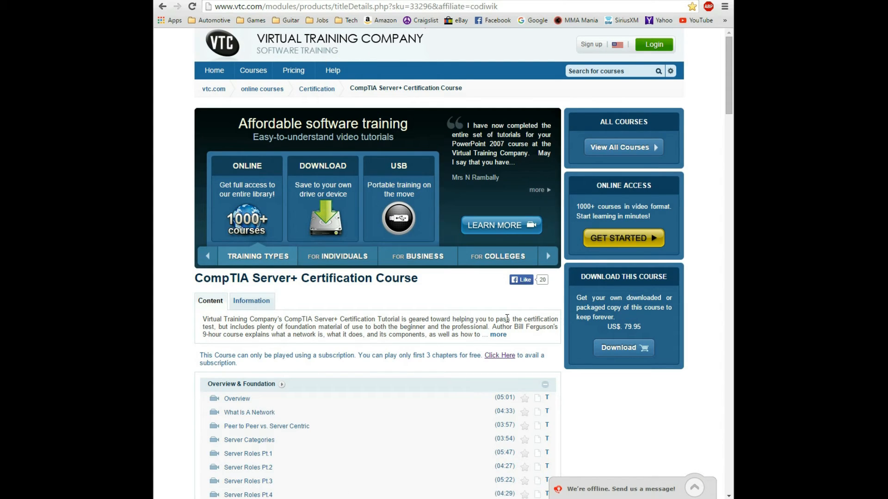
Scroll through the chapter list on the VTC CompTIA Server+ course page and back up
{"action": "scroll", "scroll_direction": "down", "scroll_amount": 3}
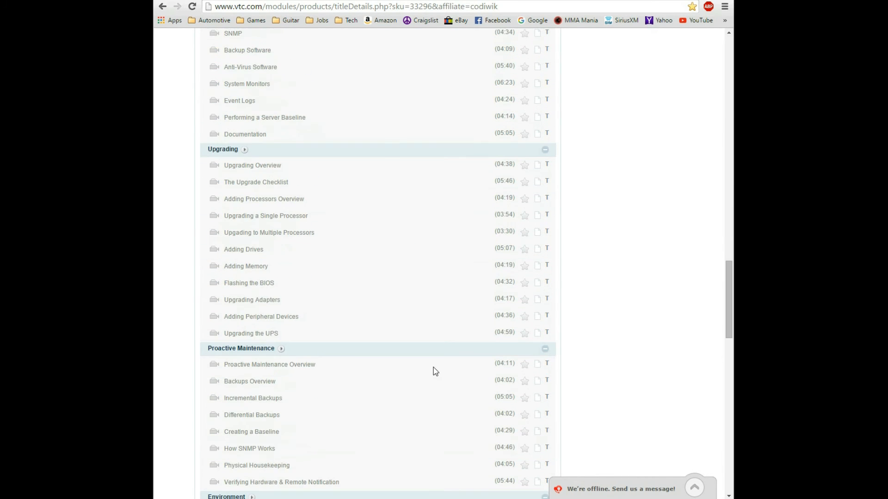
{"action": "scroll", "scroll_direction": "down", "scroll_amount": 3}
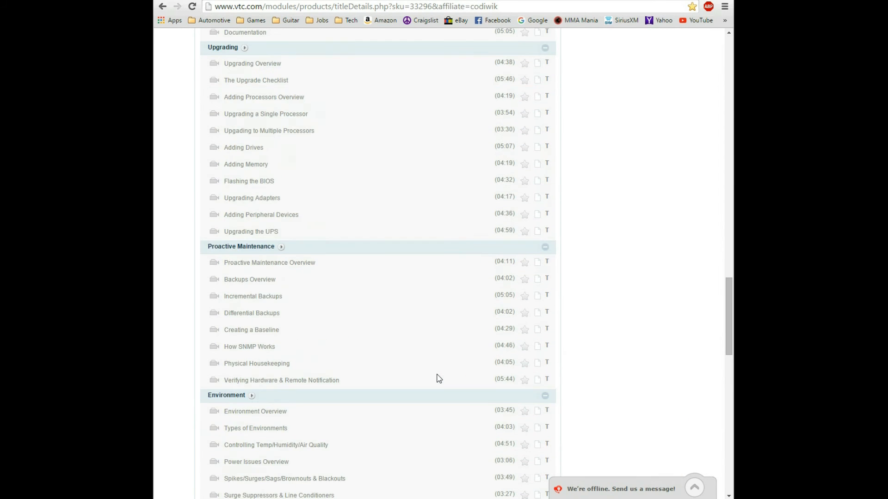
{"action": "scroll", "scroll_direction": "up", "scroll_amount": 3}
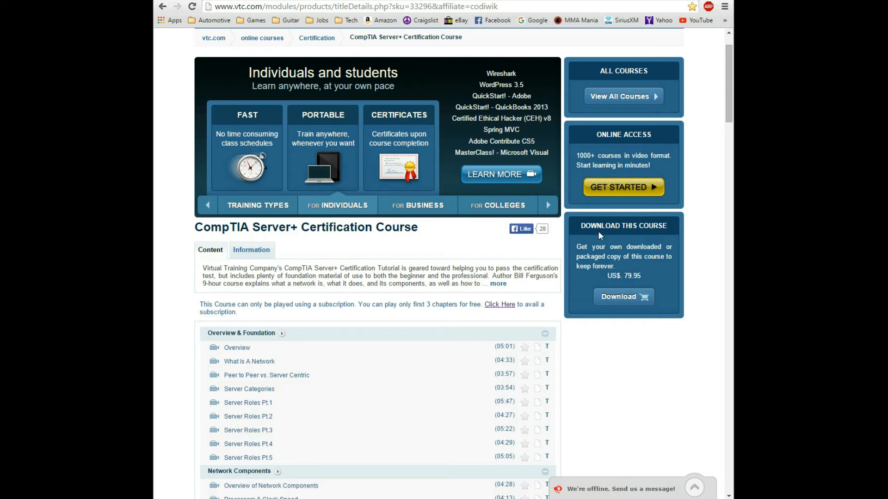
{"action": "mouse_move", "coordinate": [444, 335]}
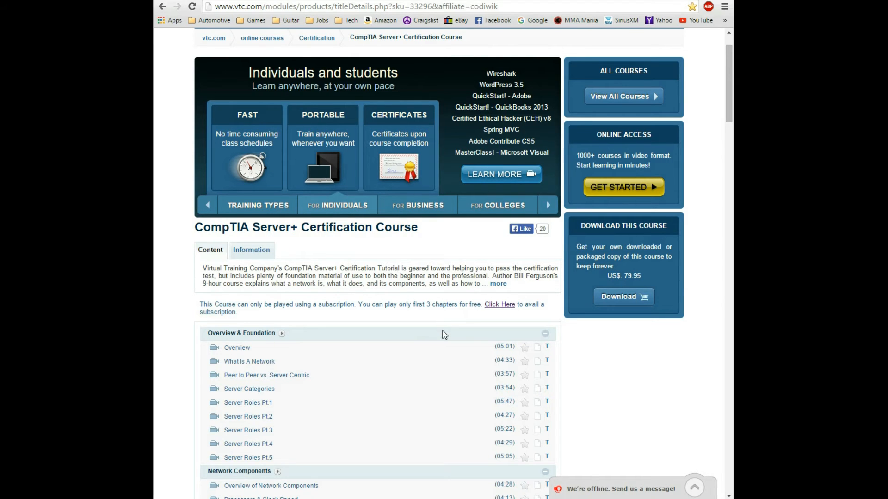
Scroll to the Content chapter list and advance the promotional banner to the business slide
{"action": "scroll", "scroll_direction": "down", "scroll_amount": 3}
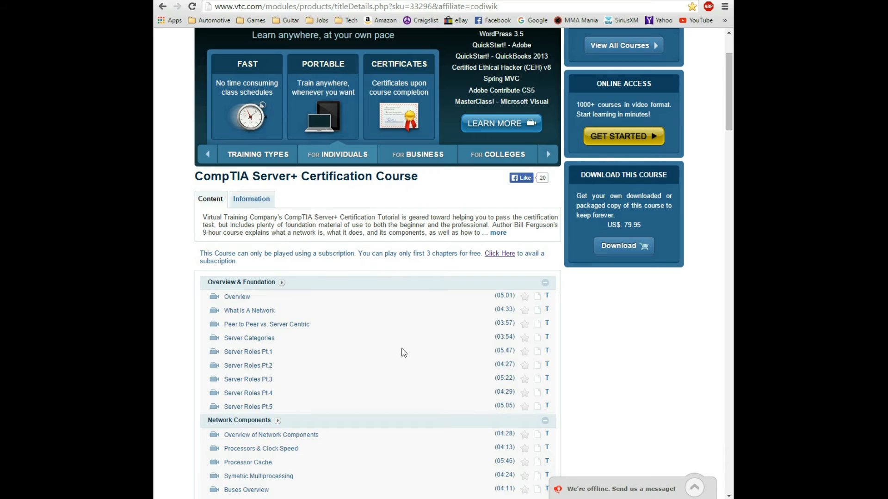
{"action": "mouse_move", "coordinate": [411, 344]}
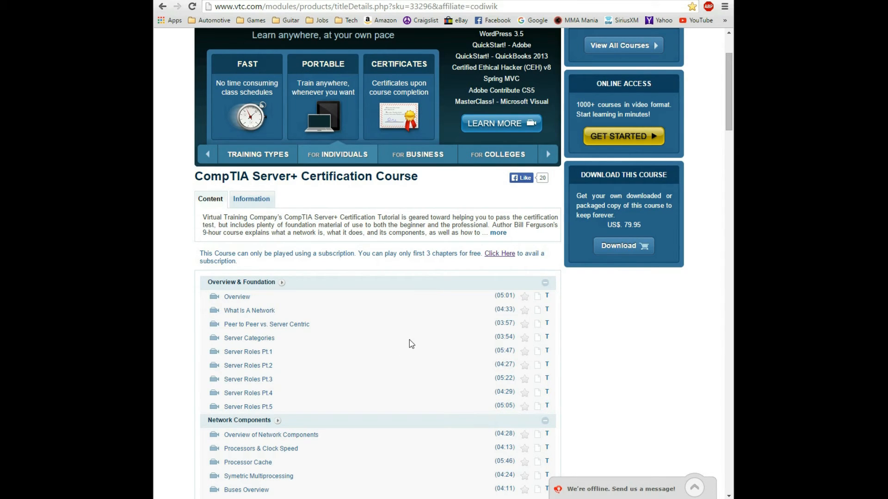
{"action": "left_click", "coordinate": [417, 154]}
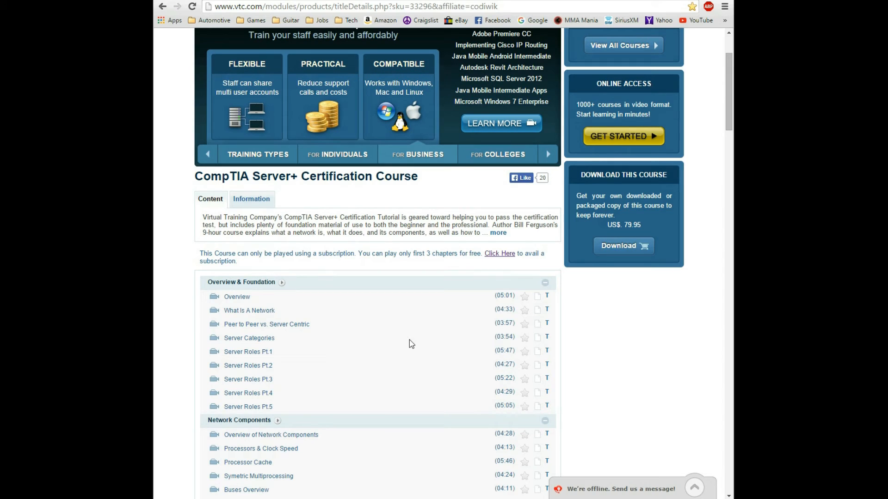
{"action": "mouse_move", "coordinate": [389, 336]}
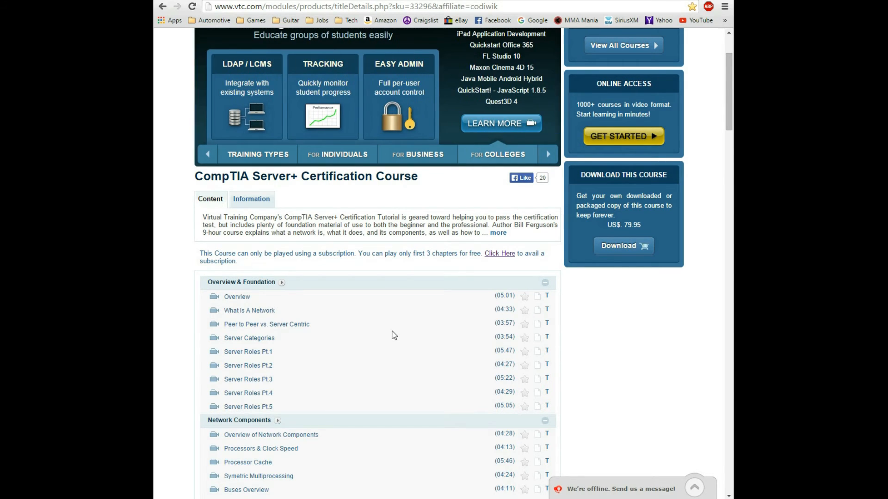
{"action": "mouse_move", "coordinate": [347, 326]}
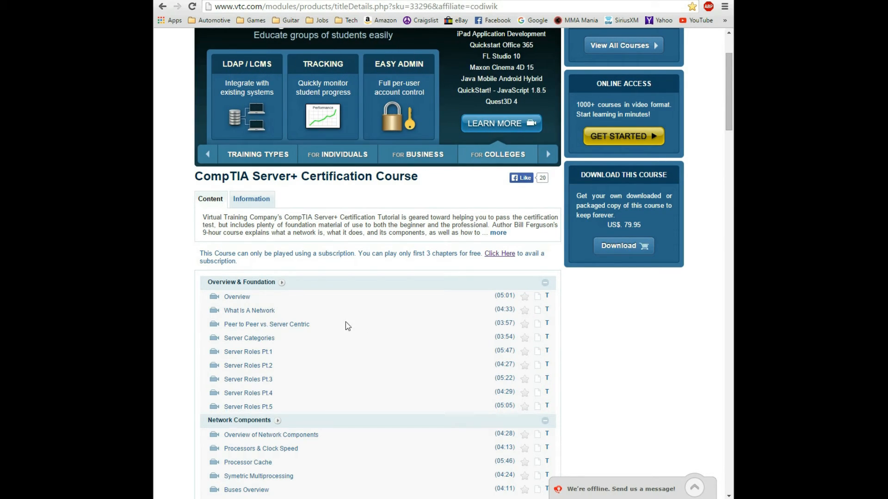
{"action": "mouse_move", "coordinate": [428, 343]}
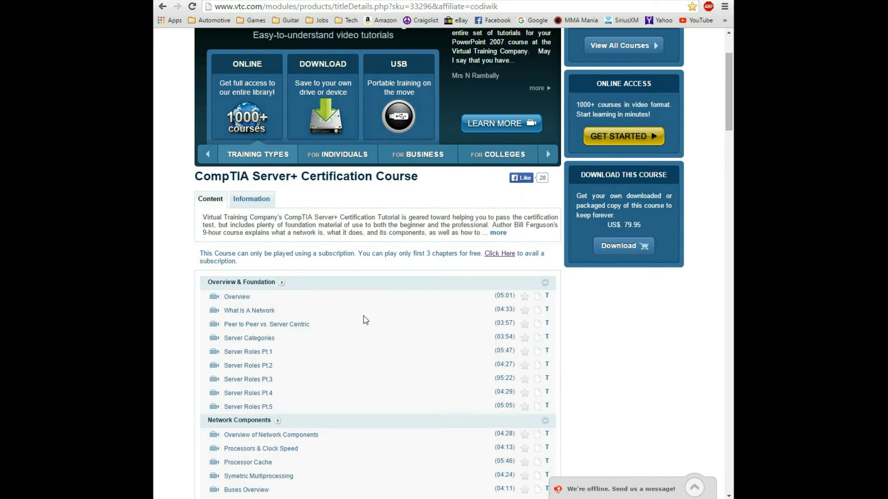
{"action": "mouse_move", "coordinate": [481, 314]}
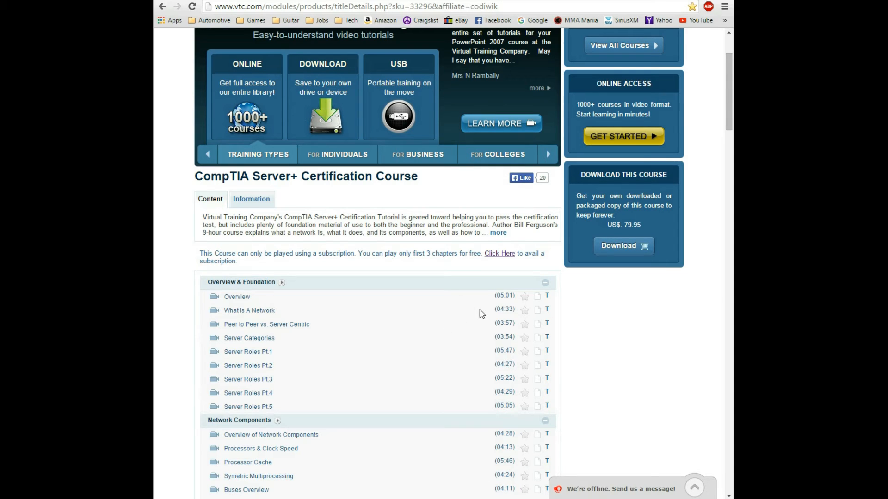
{"action": "scroll", "scroll_direction": "down", "scroll_amount": 3}
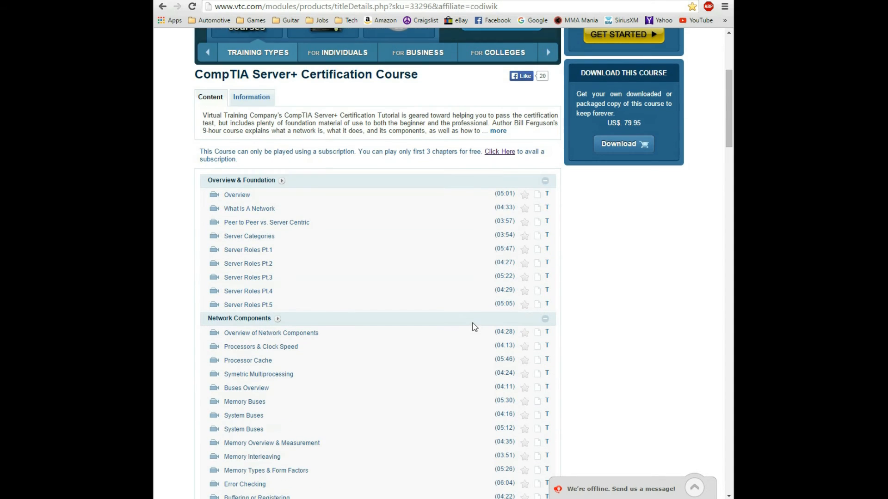
{"action": "mouse_move", "coordinate": [454, 332]}
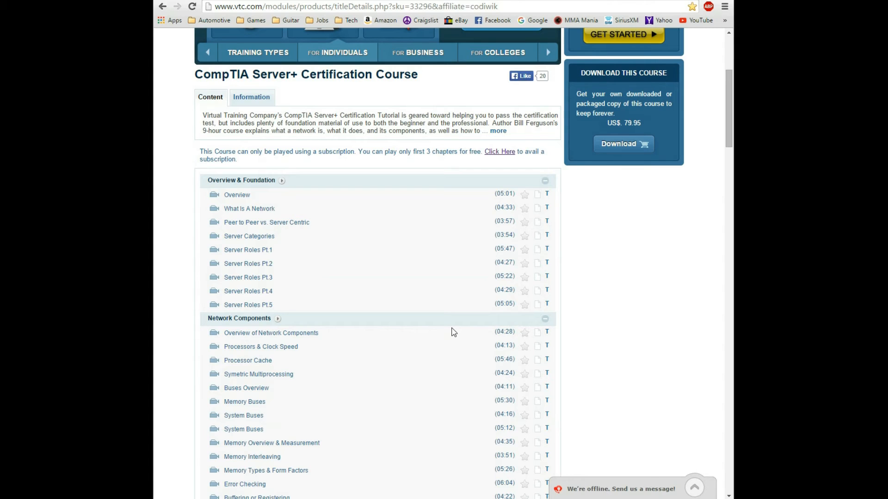
{"action": "mouse_move", "coordinate": [389, 378]}
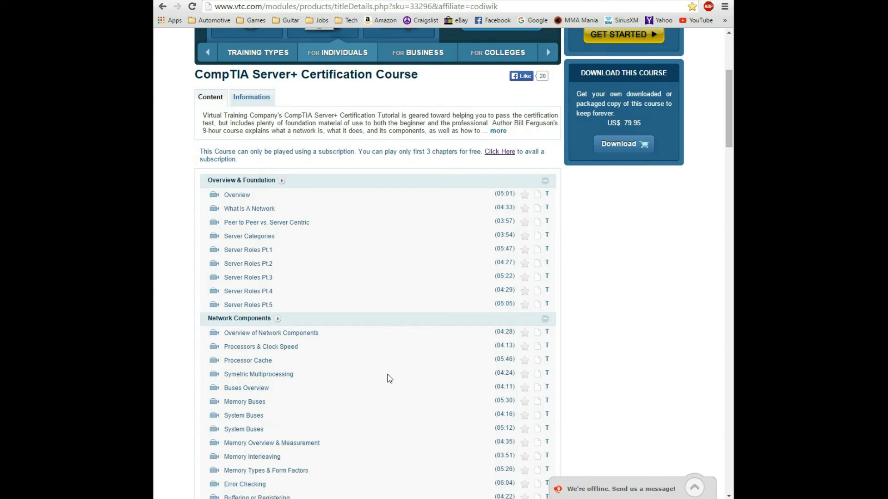
{"action": "scroll", "scroll_direction": "down", "scroll_amount": 3}
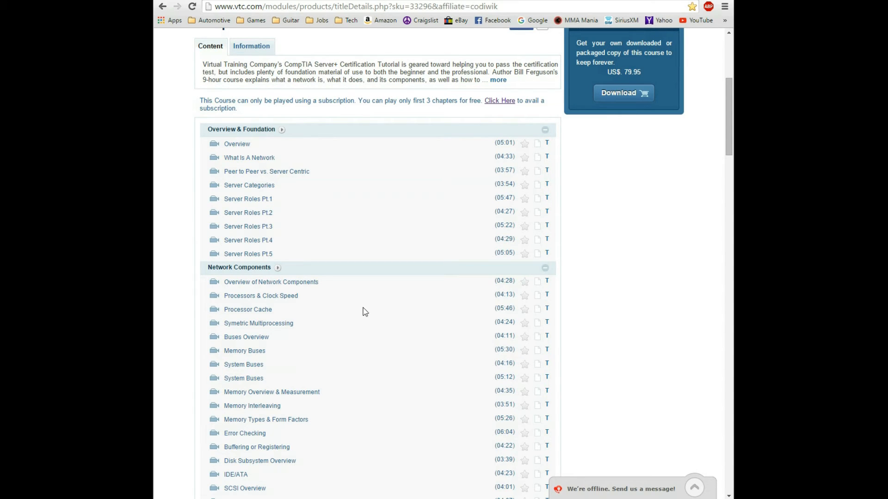
{"action": "scroll", "scroll_direction": "down", "scroll_amount": 3}
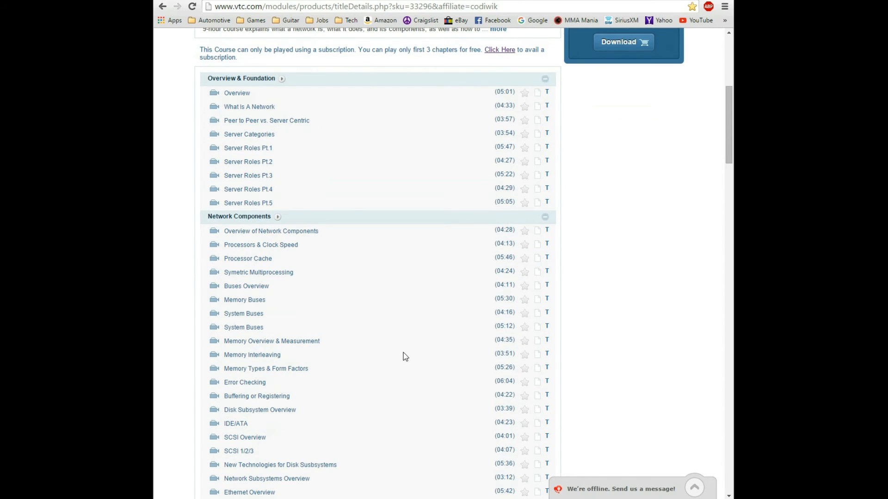
{"action": "scroll", "scroll_direction": "down", "scroll_amount": 3}
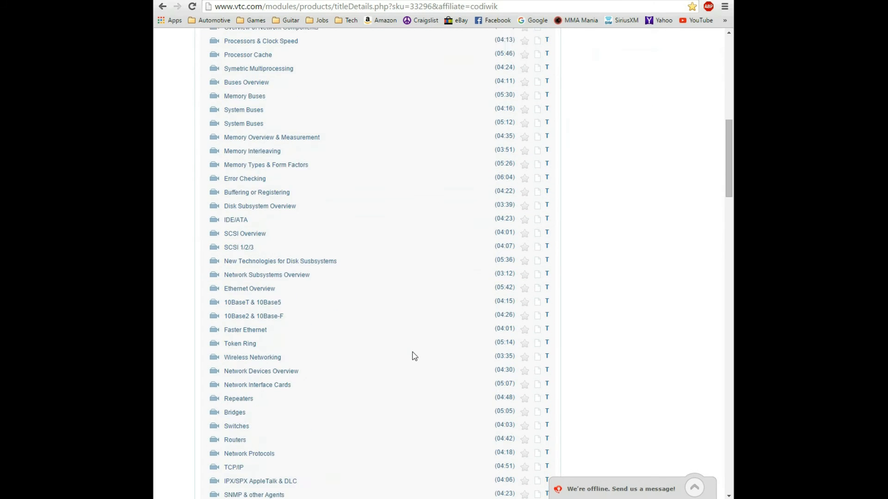
{"action": "scroll", "scroll_direction": "down", "scroll_amount": 3}
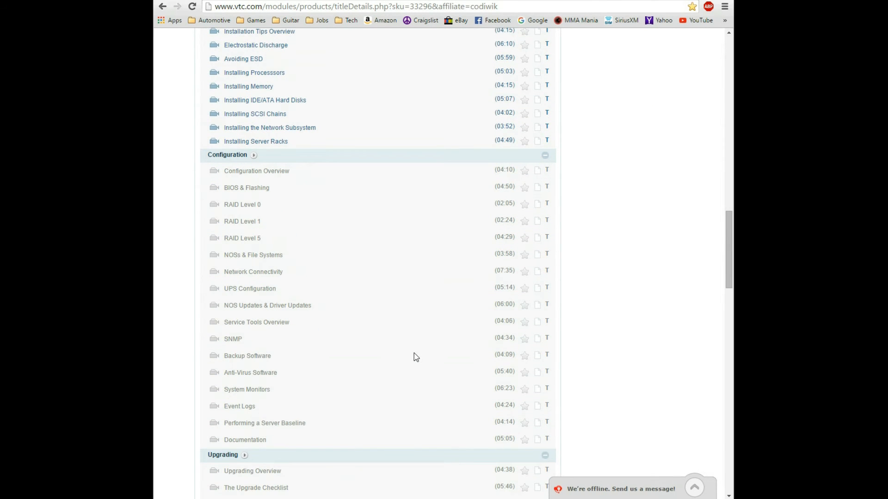
{"action": "scroll", "scroll_direction": "down", "scroll_amount": 3}
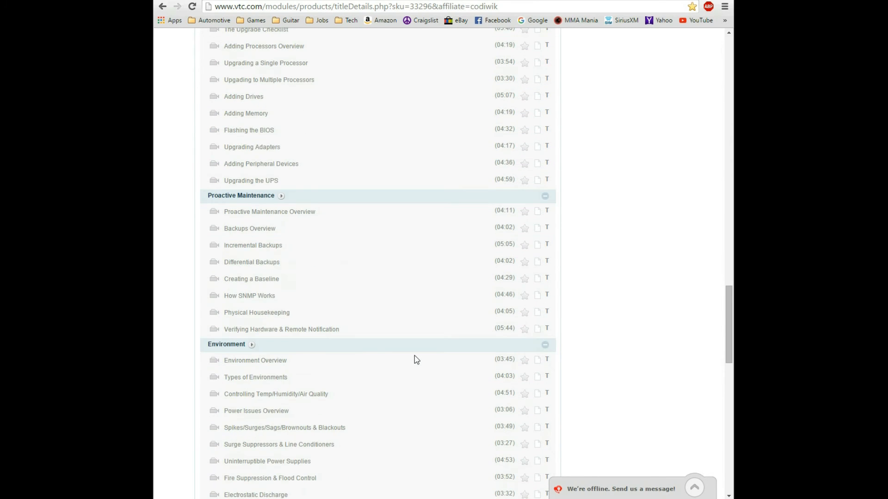
{"action": "scroll", "scroll_direction": "down", "scroll_amount": 3}
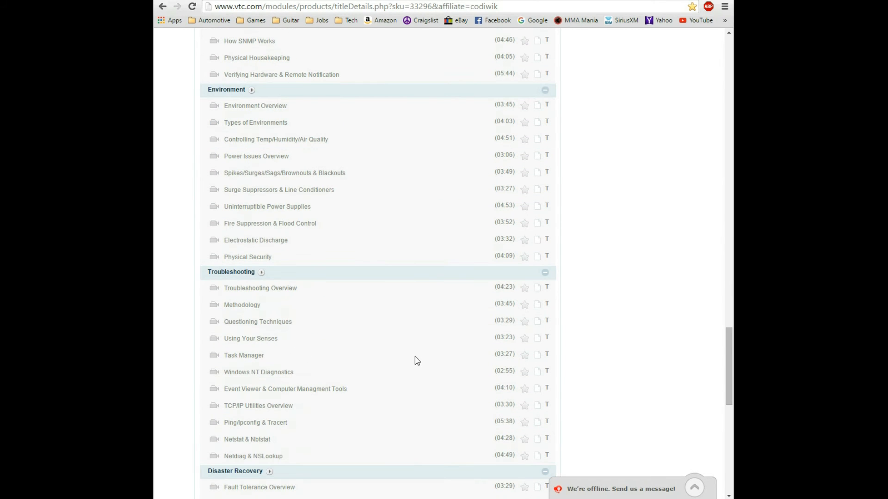
{"action": "scroll", "scroll_direction": "down", "scroll_amount": 3}
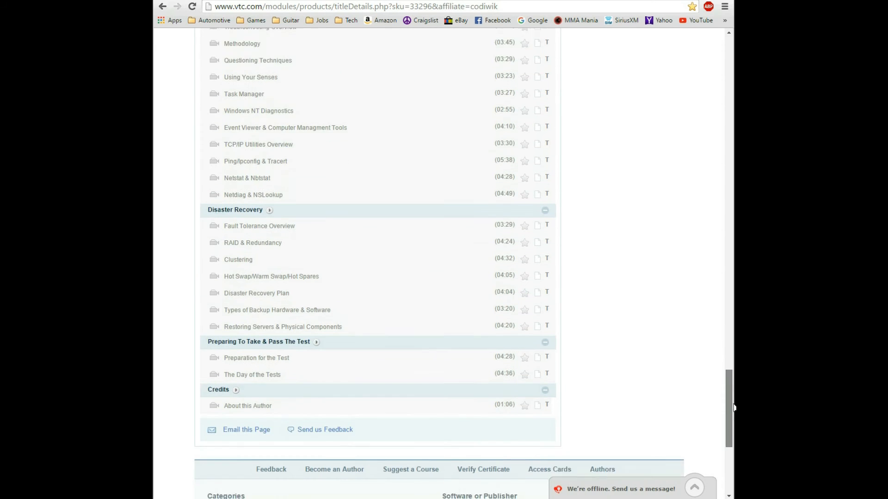
{"action": "scroll", "scroll_direction": "up", "scroll_amount": 3}
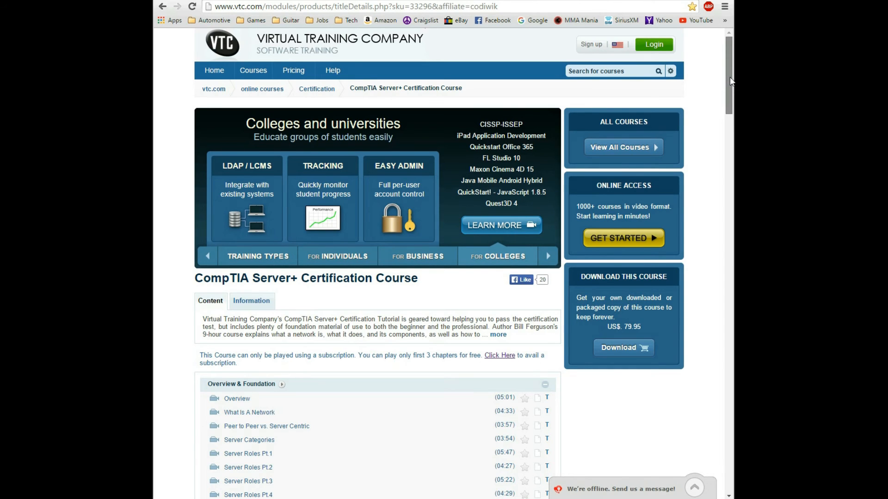
{"action": "scroll", "scroll_direction": "down", "scroll_amount": 3}
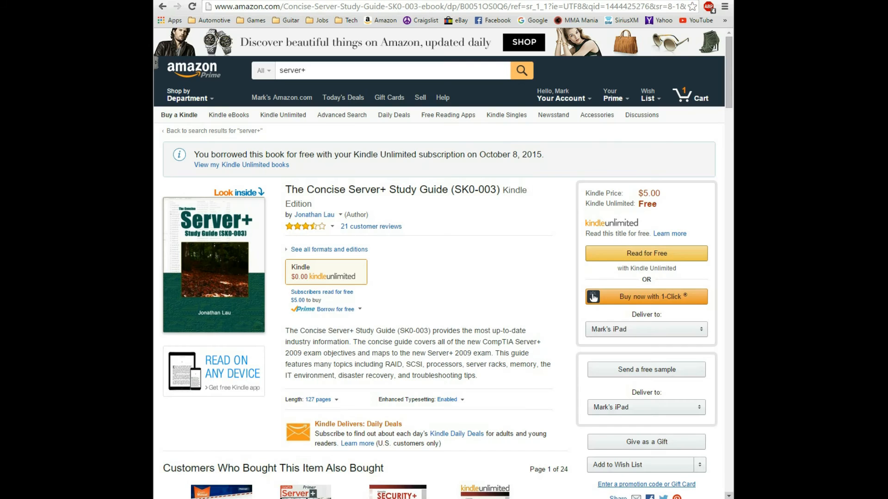
{"action": "mouse_move", "coordinate": [662, 64]}
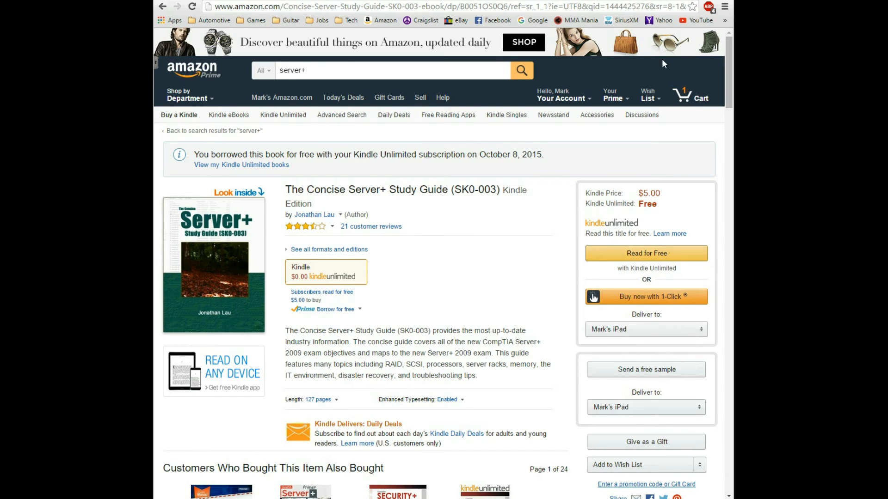
{"action": "mouse_move", "coordinate": [544, 136]}
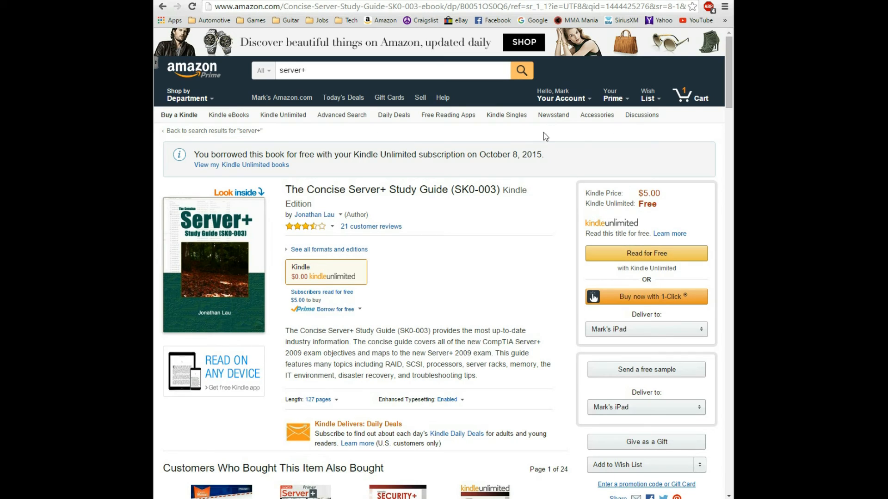
{"action": "mouse_move", "coordinate": [440, 277]}
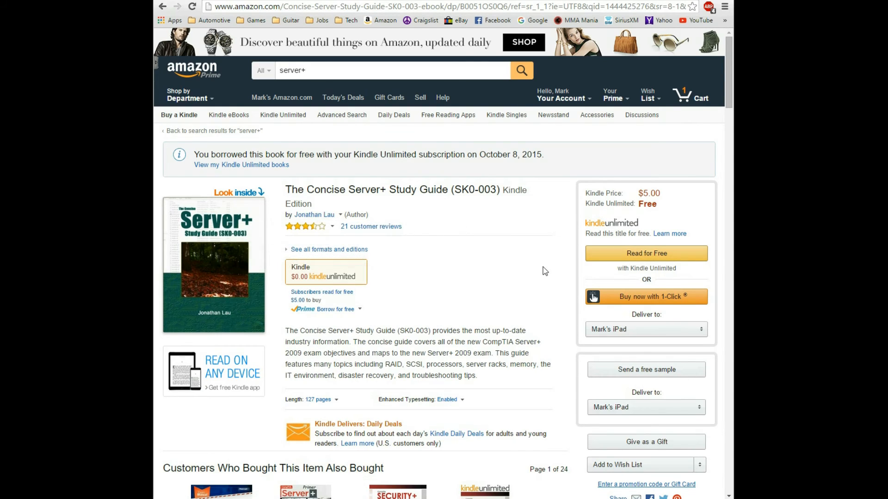
{"action": "mouse_move", "coordinate": [440, 202]}
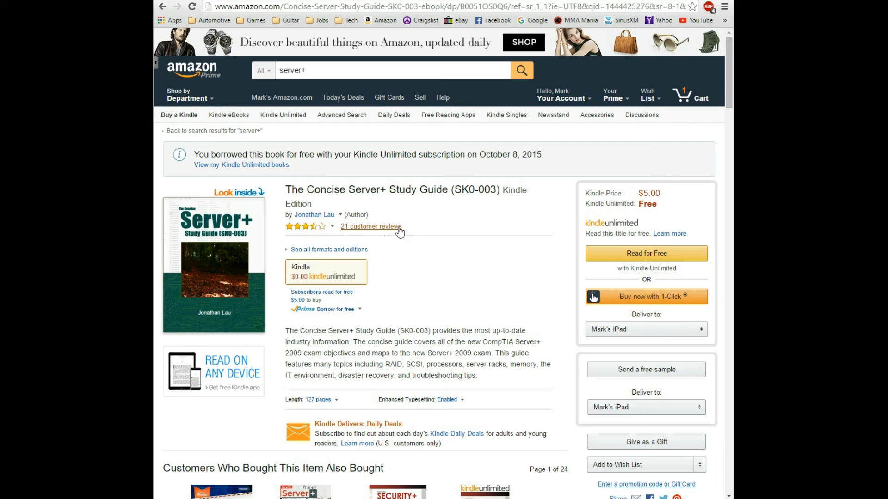
{"action": "mouse_move", "coordinate": [490, 235]}
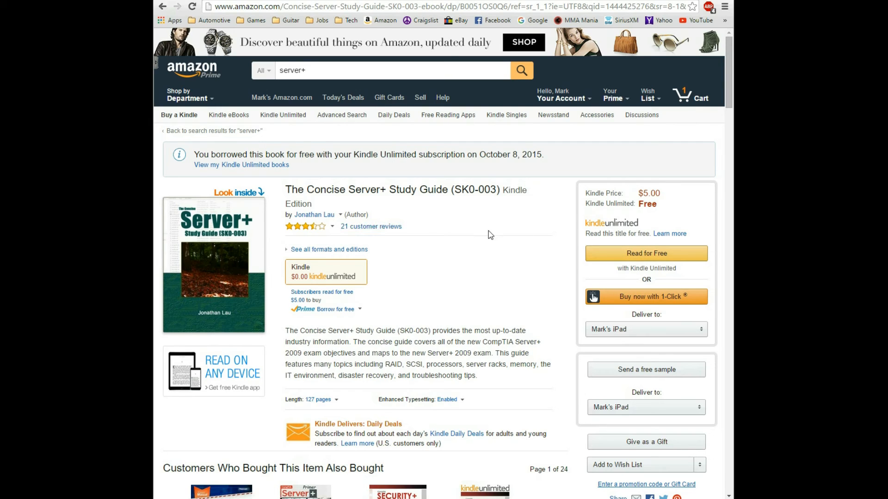
{"action": "mouse_move", "coordinate": [449, 223]}
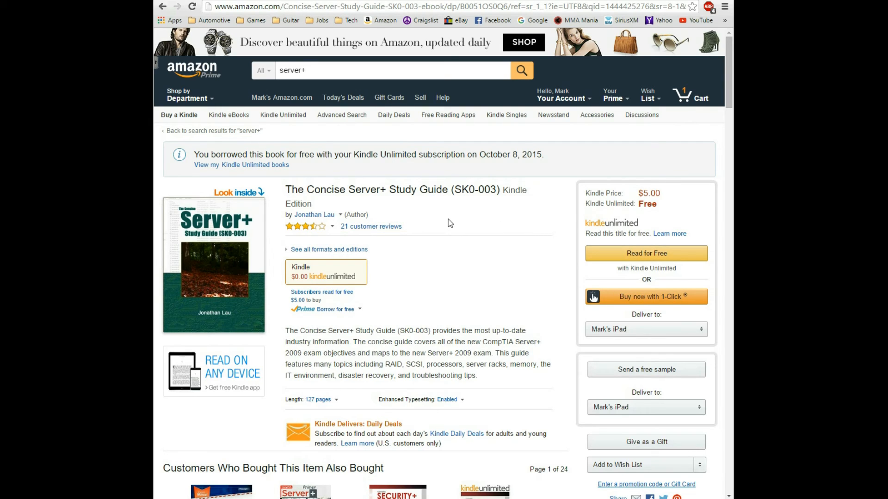
{"action": "mouse_move", "coordinate": [723, 171]}
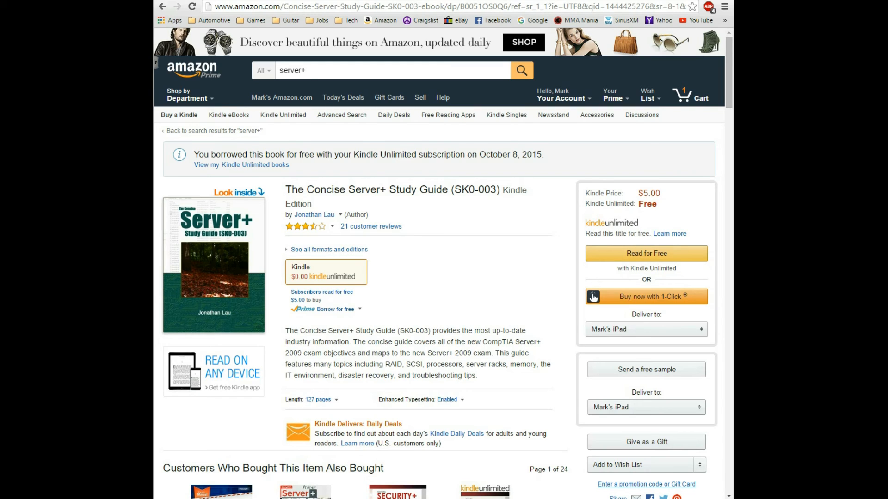
{"action": "mouse_move", "coordinate": [586, 166]}
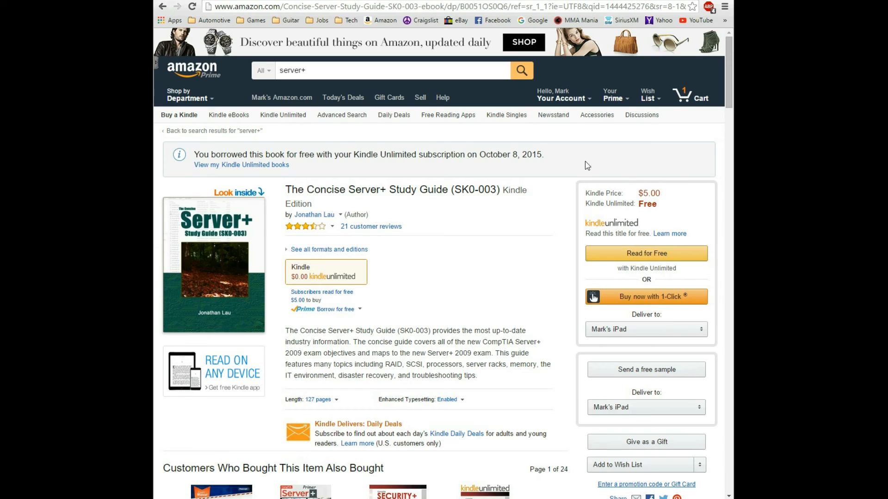
{"action": "mouse_move", "coordinate": [562, 239]}
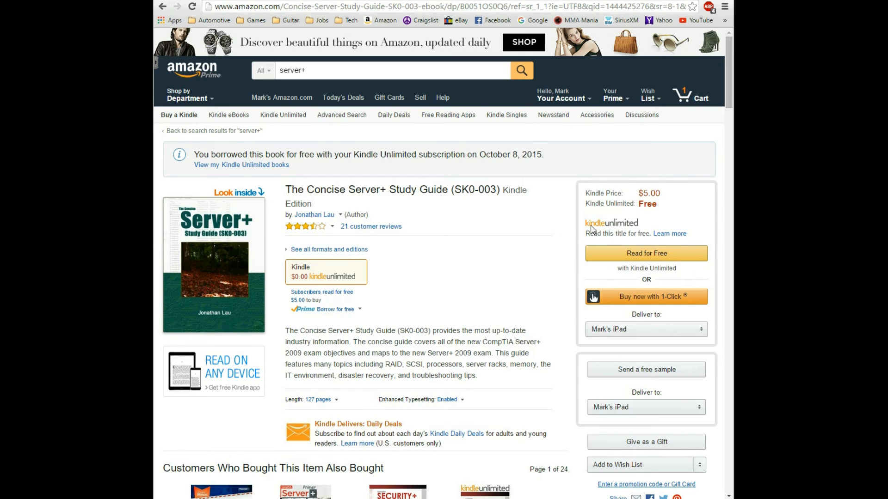
{"action": "mouse_move", "coordinate": [452, 281]}
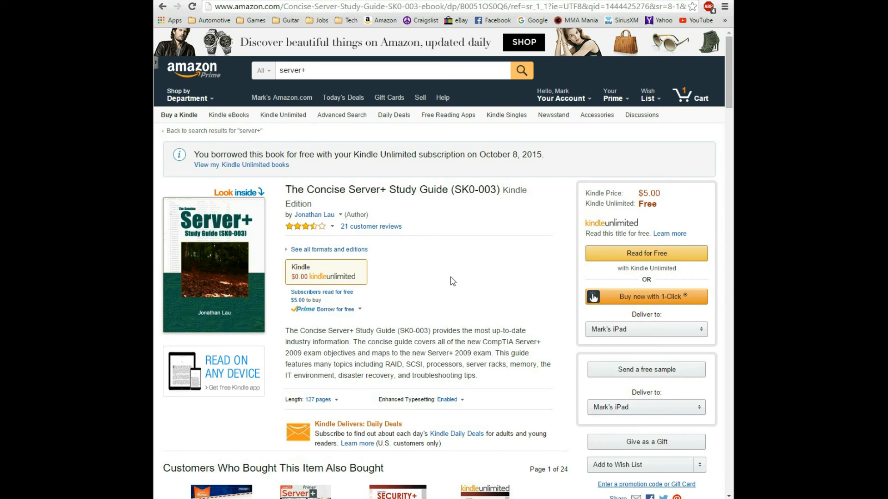
{"action": "mouse_move", "coordinate": [441, 280]}
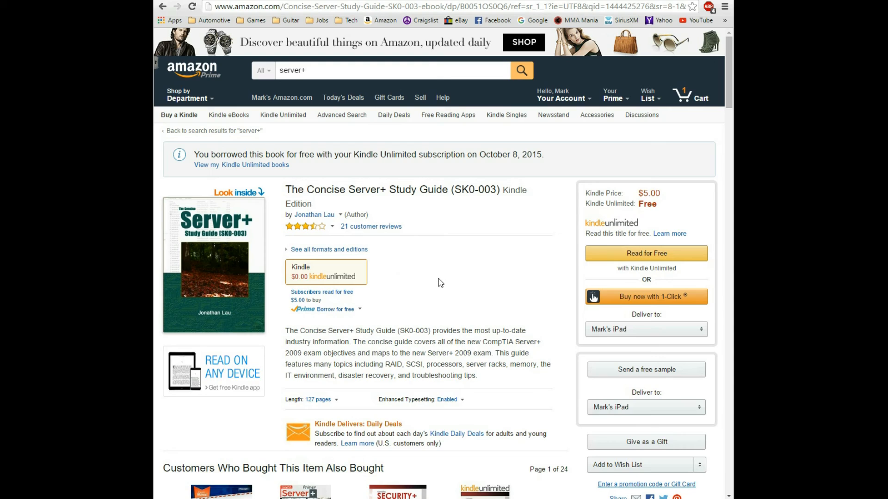
{"action": "mouse_move", "coordinate": [483, 272]}
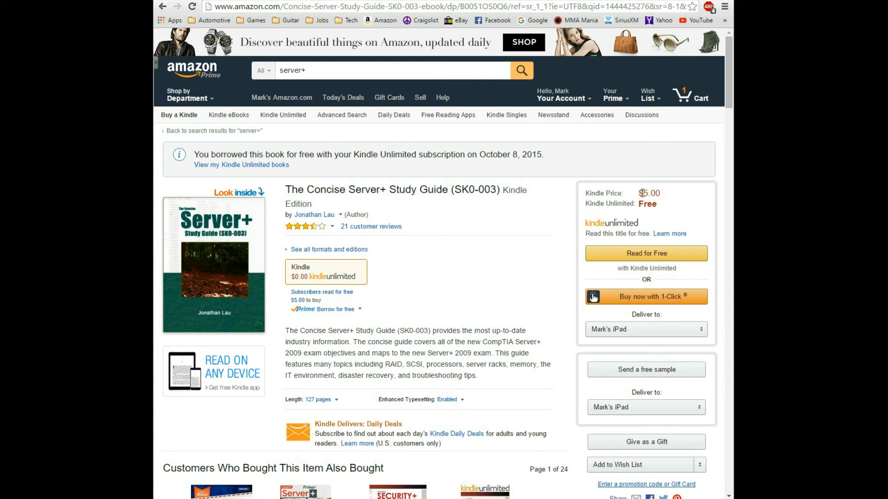
{"action": "mouse_move", "coordinate": [468, 260]}
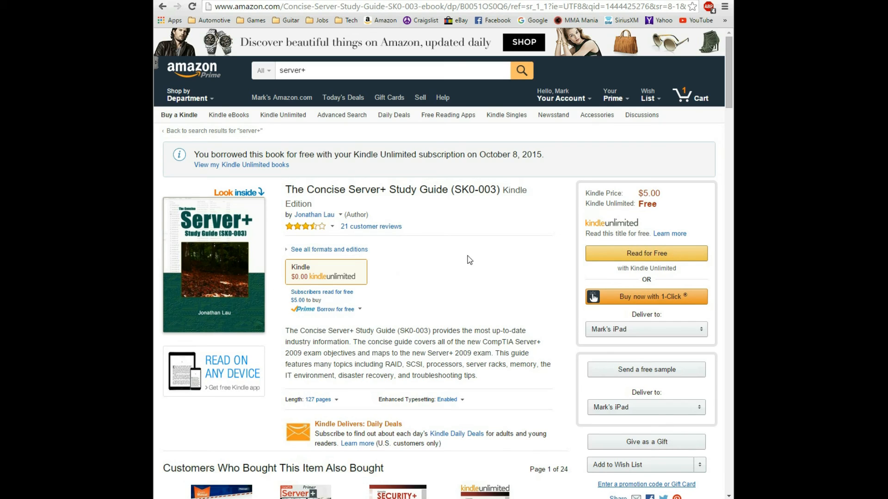
{"action": "mouse_move", "coordinate": [472, 276]}
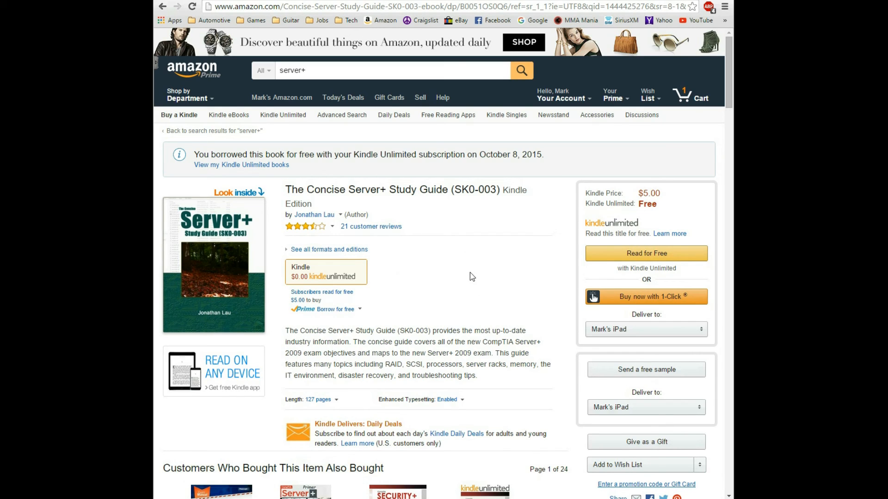
{"action": "mouse_move", "coordinate": [669, 196]}
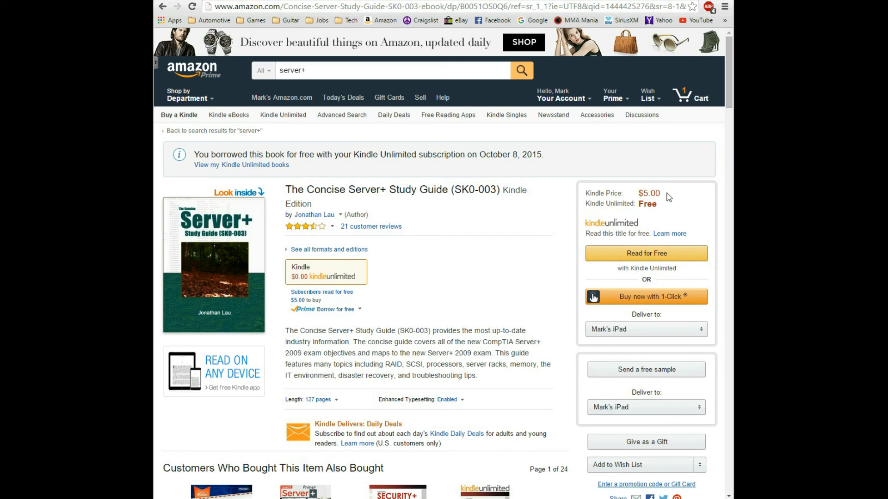
{"action": "mouse_move", "coordinate": [429, 282]}
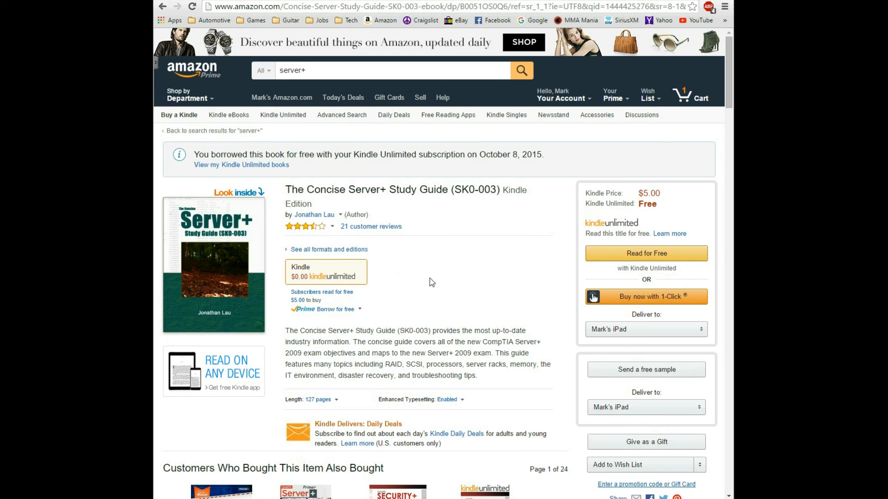
{"action": "mouse_move", "coordinate": [460, 278]}
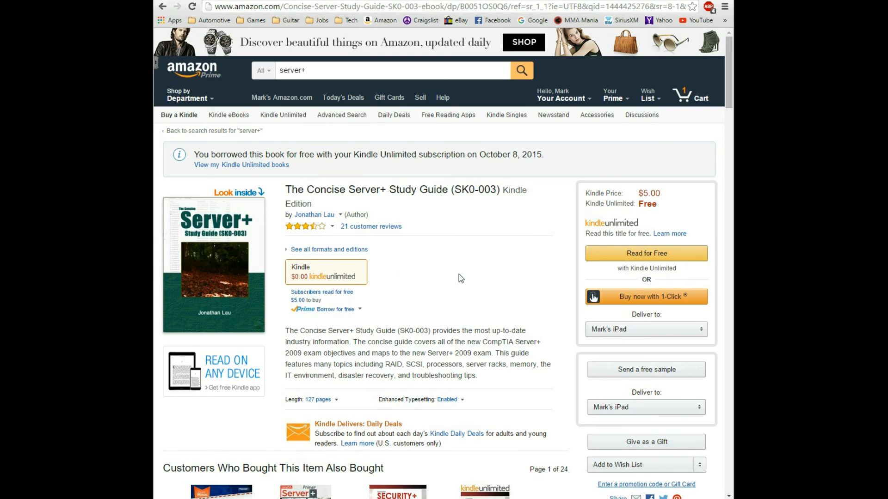